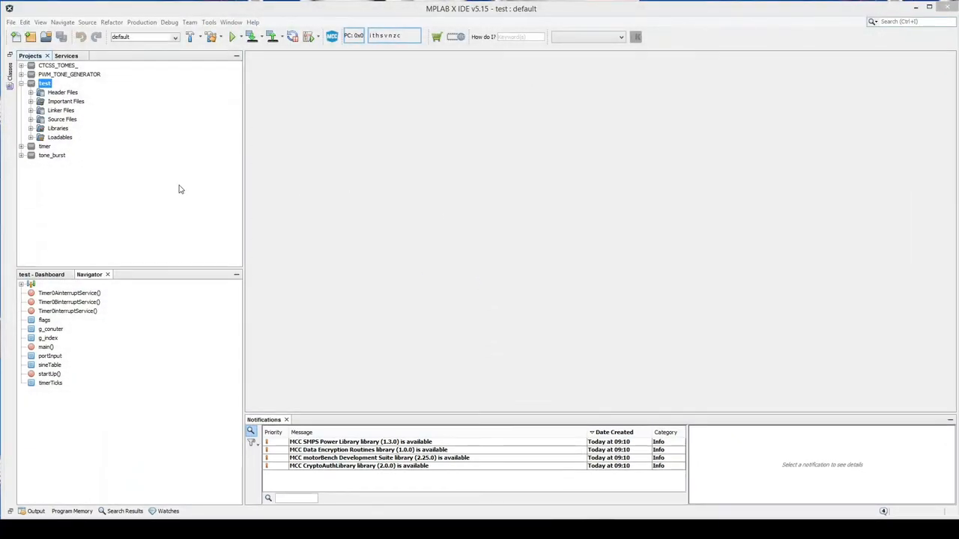
{"action": "mouse_move", "coordinate": [12, 23]}
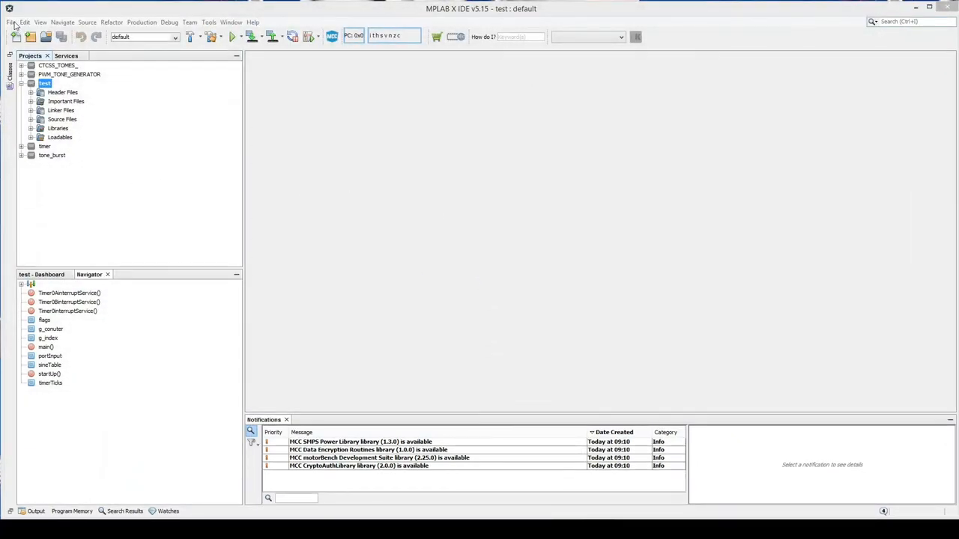
Step: Start a new project from the File menu, reaching the Choose Project step
{"action": "left_click", "coordinate": [24, 22]}
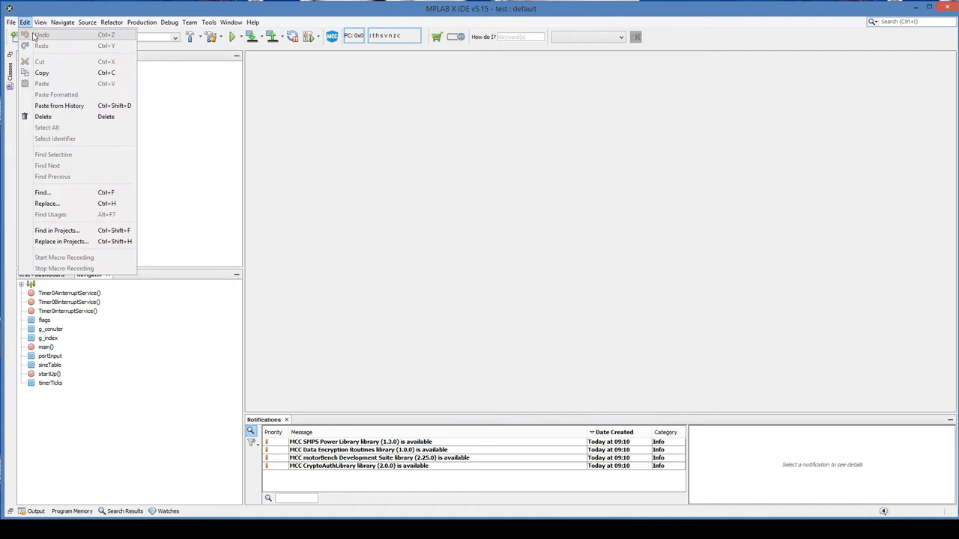
{"action": "left_click", "coordinate": [30, 36]}
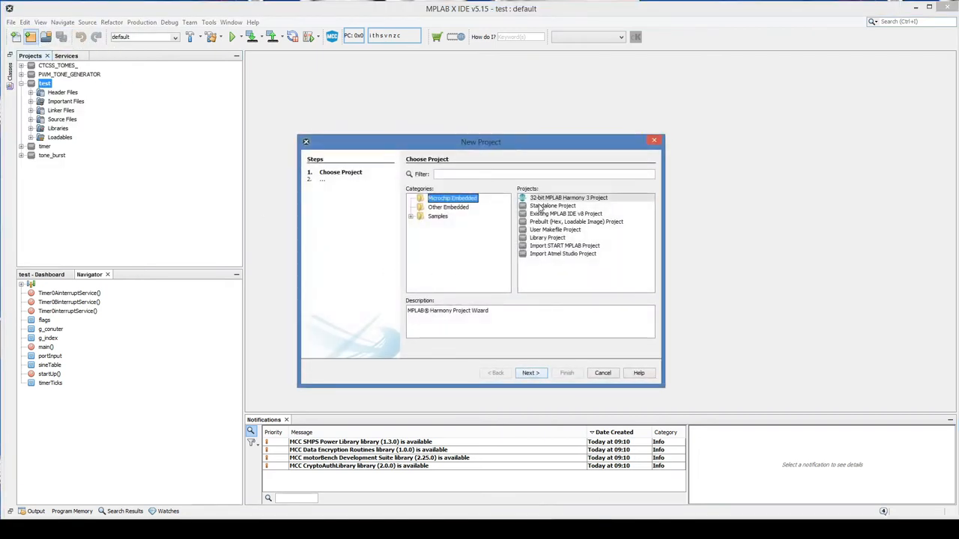
Step: Select the 8-bit AVR family and the ATtiny device for the project
{"action": "left_click", "coordinate": [553, 207]}
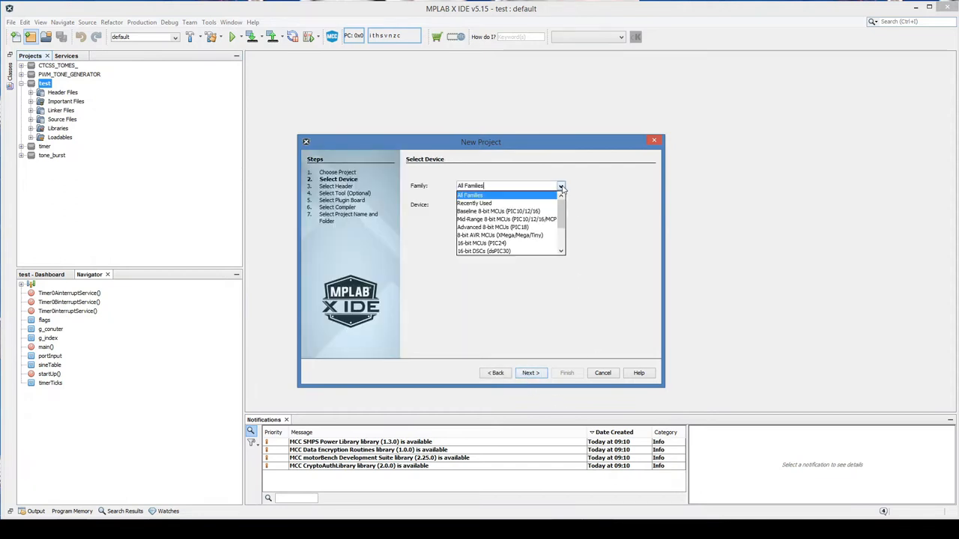
{"action": "left_click", "coordinate": [501, 235]}
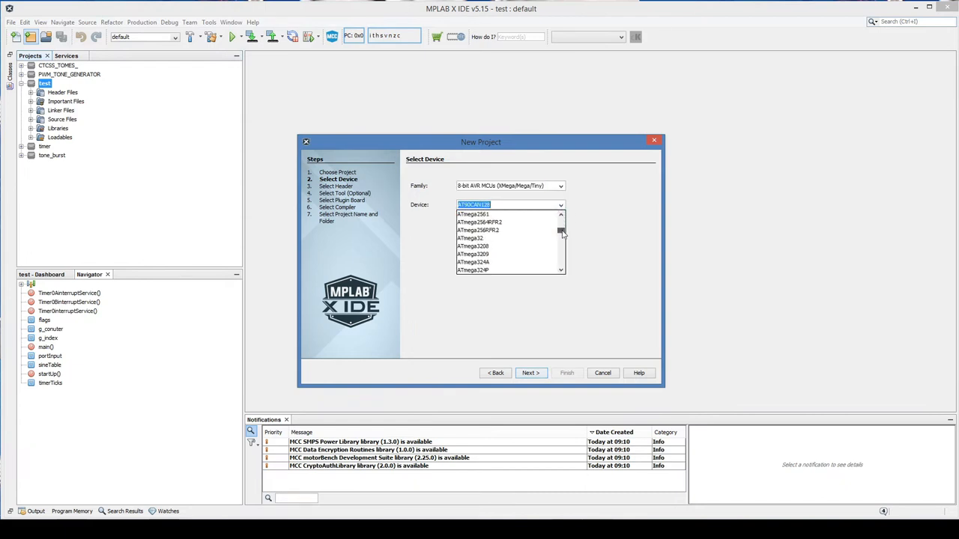
{"action": "scroll", "scroll_direction": "down", "scroll_amount": 3}
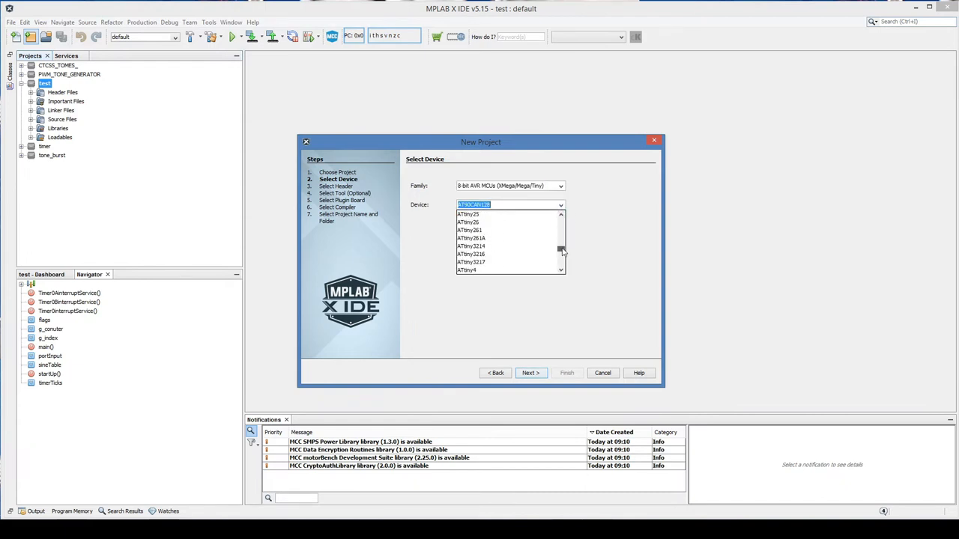
{"action": "scroll", "scroll_direction": "down", "scroll_amount": 3}
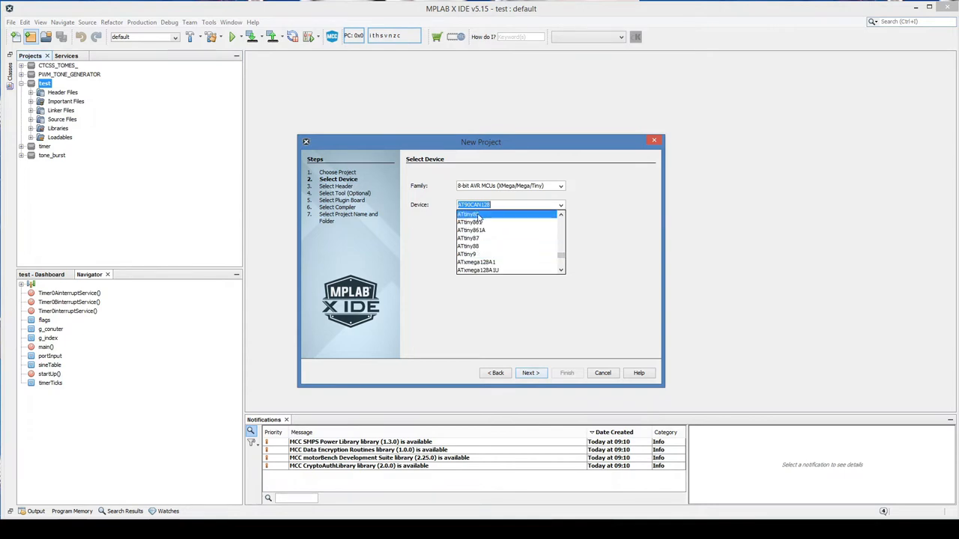
{"action": "left_click", "coordinate": [531, 373]}
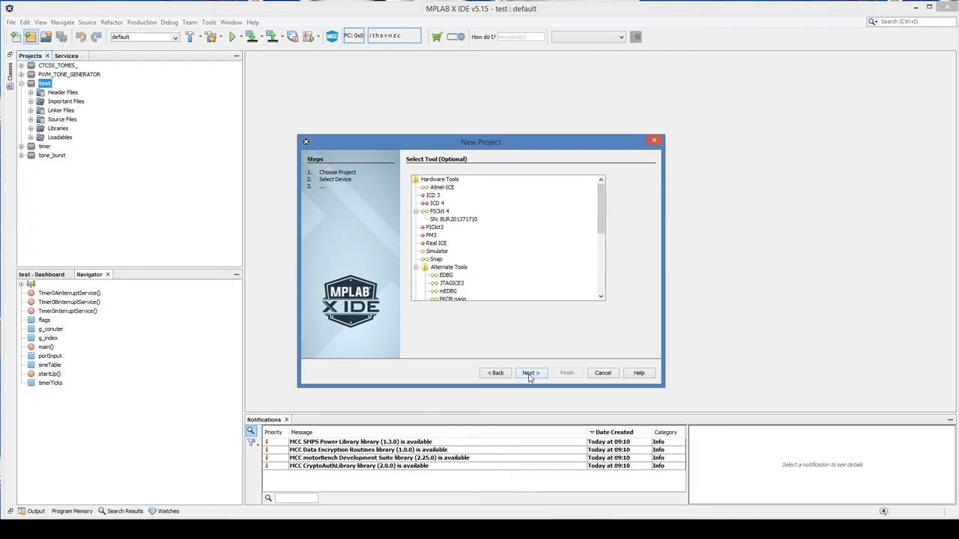
Step: Choose the PICkit 4 programmer and the XC8 compiler, moving to the naming step
{"action": "left_click", "coordinate": [452, 218]}
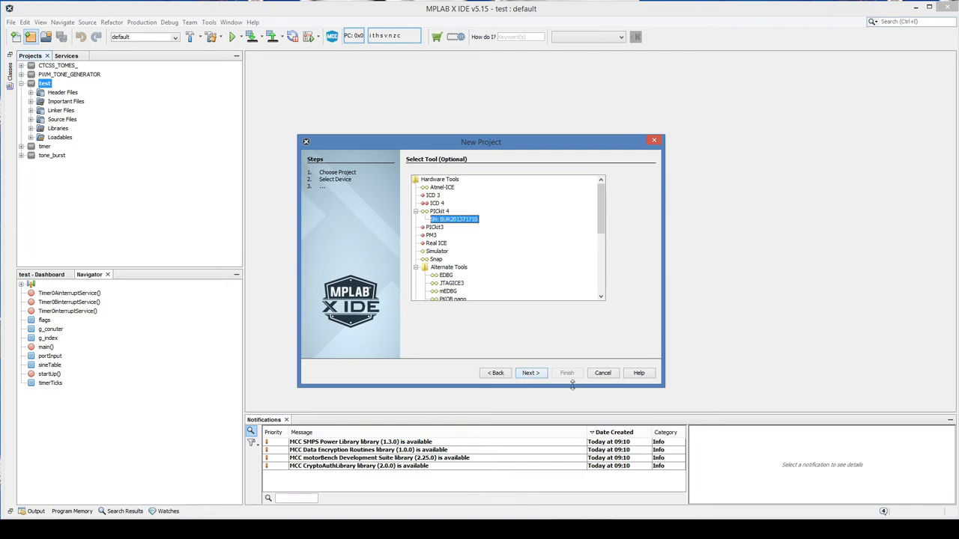
{"action": "left_click", "coordinate": [530, 373]}
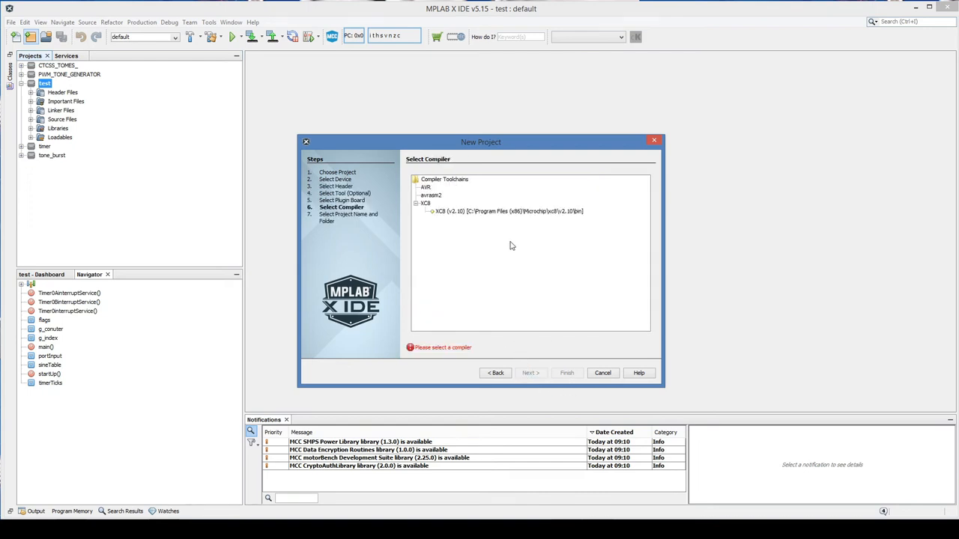
{"action": "left_click", "coordinate": [510, 209]}
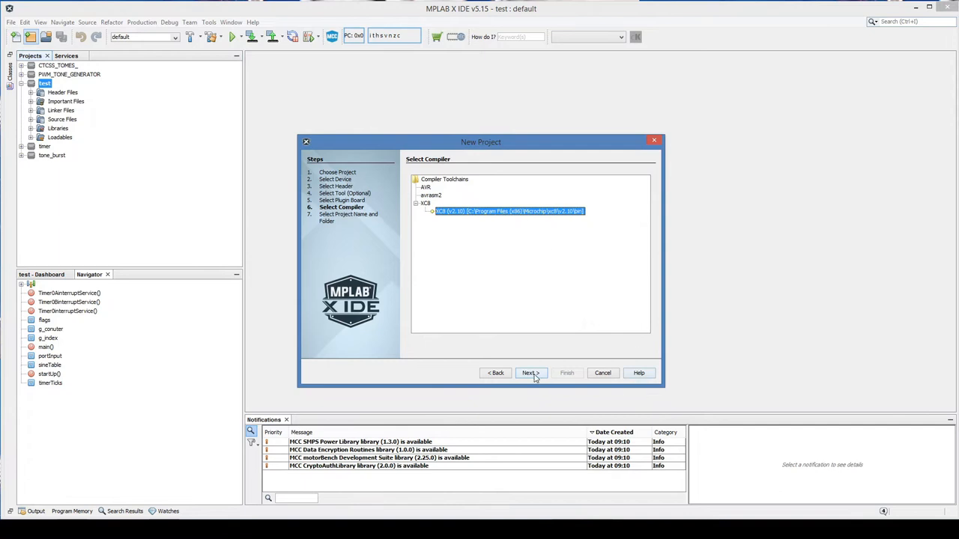
{"action": "left_click", "coordinate": [528, 373]}
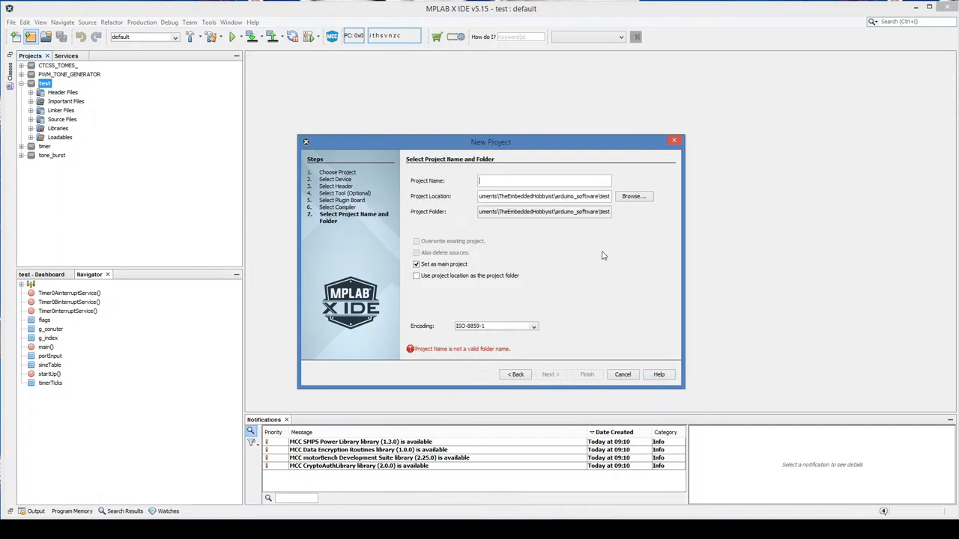
Step: Browse the project location and create a new 'blink' folder inside test
{"action": "left_click", "coordinate": [632, 195]}
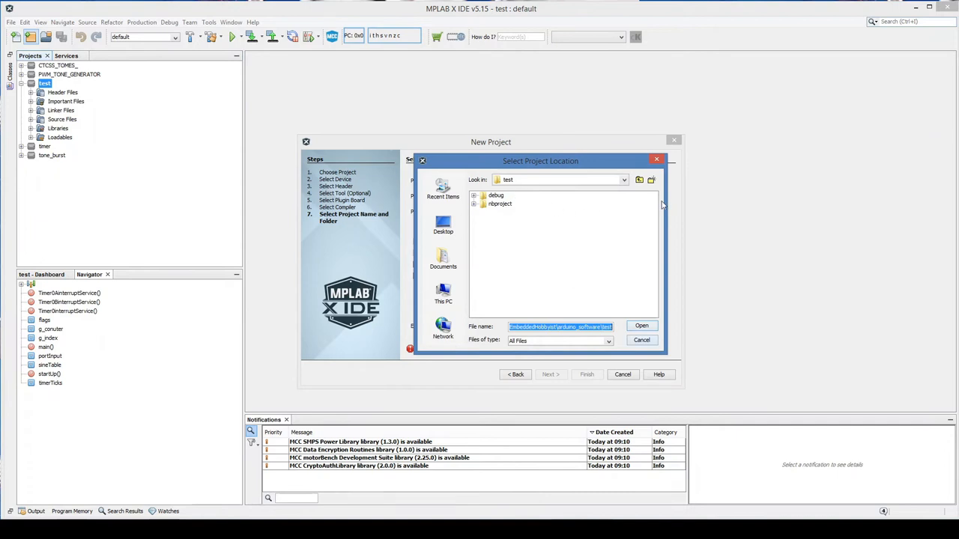
{"action": "left_click", "coordinate": [650, 179]}
{"action": "type", "text": "blink"}
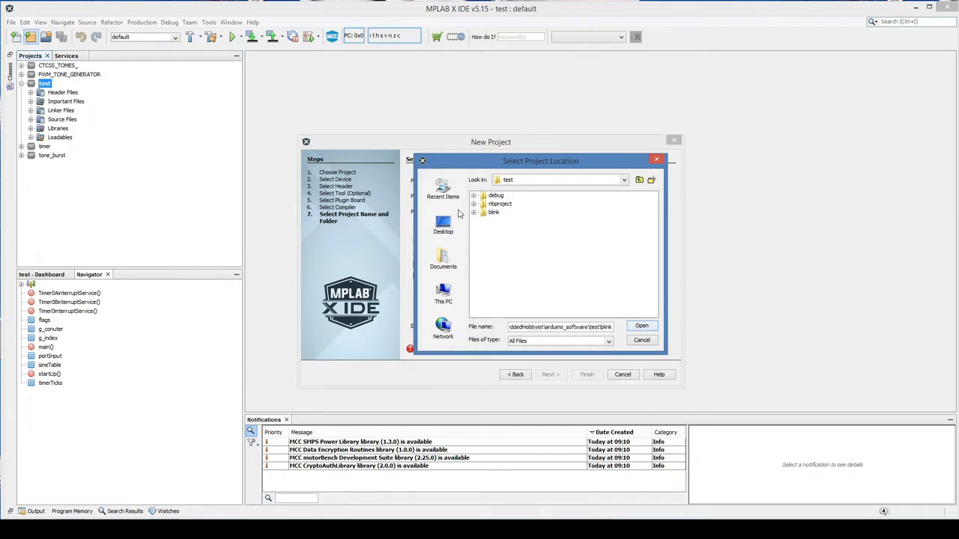
{"action": "left_click", "coordinate": [494, 212]}
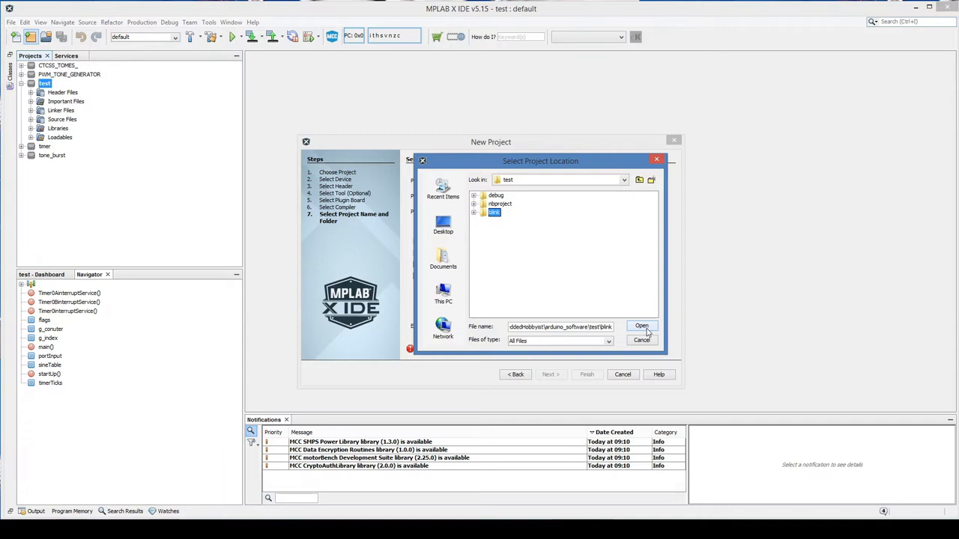
Step: Use the blink folder as location, name the project 'blink' and finish creating it
{"action": "left_click", "coordinate": [641, 326]}
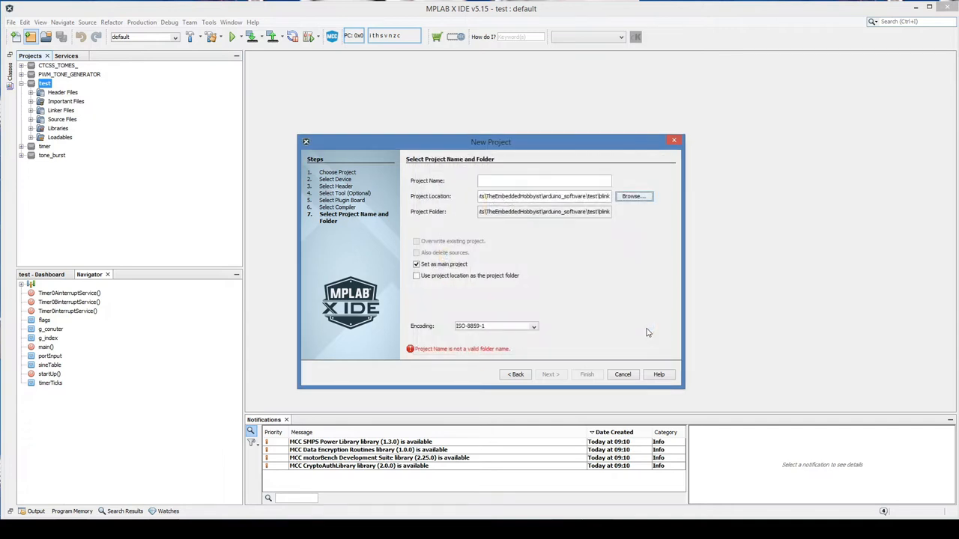
{"action": "left_click", "coordinate": [542, 180]}
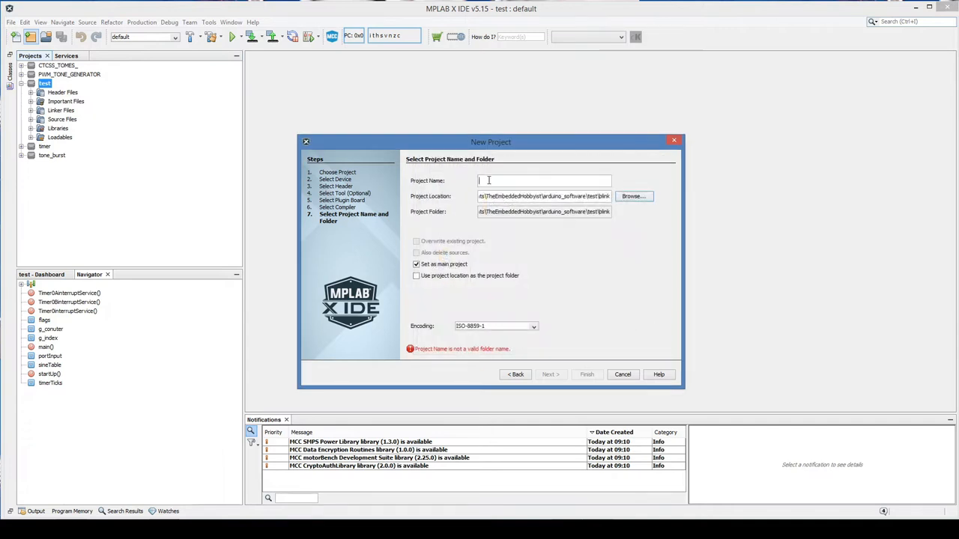
{"action": "type", "text": "bli"}
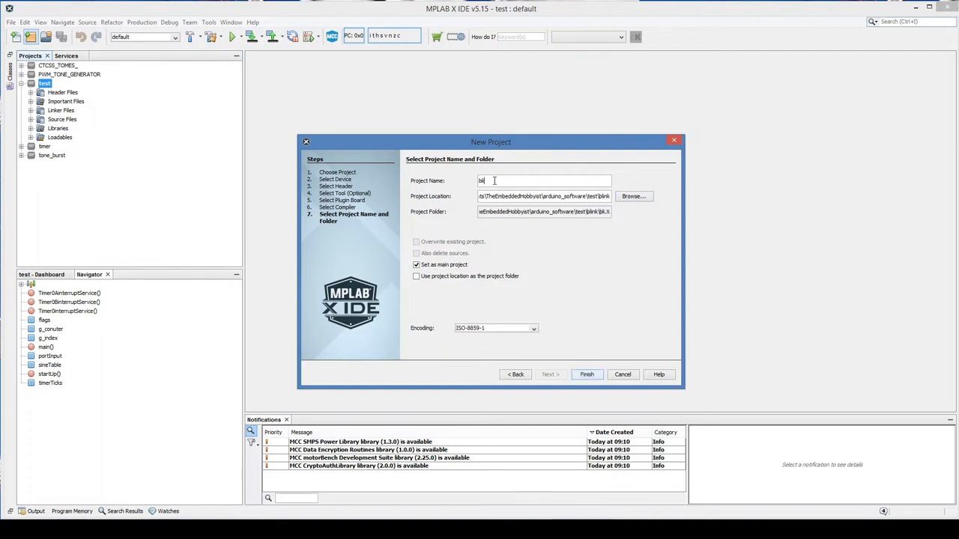
{"action": "type", "text": "b"}
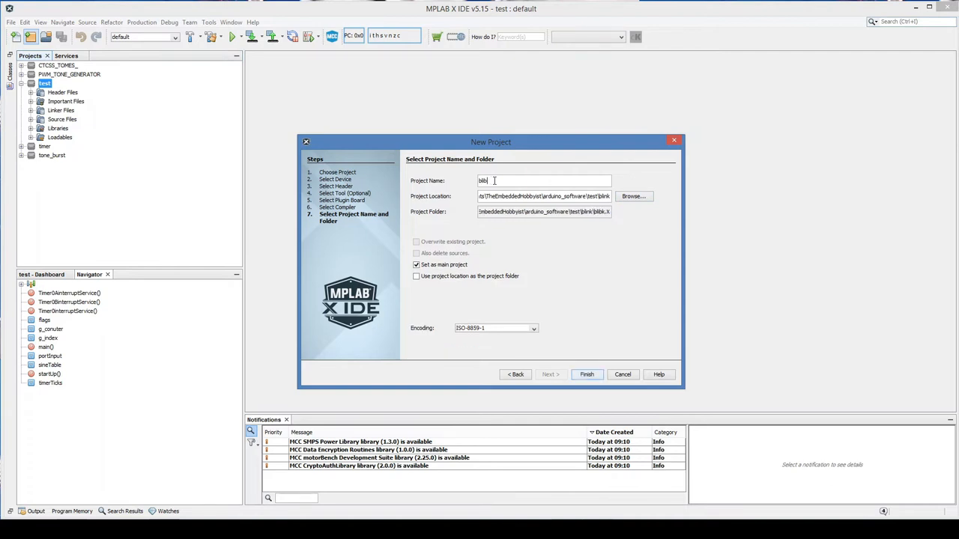
{"action": "type", "text": "blink"}
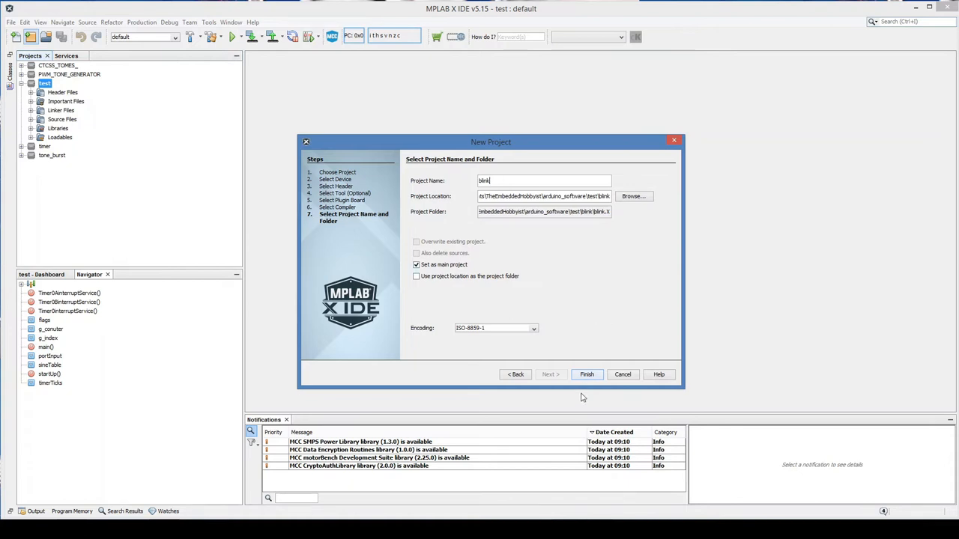
{"action": "left_click", "coordinate": [587, 374]}
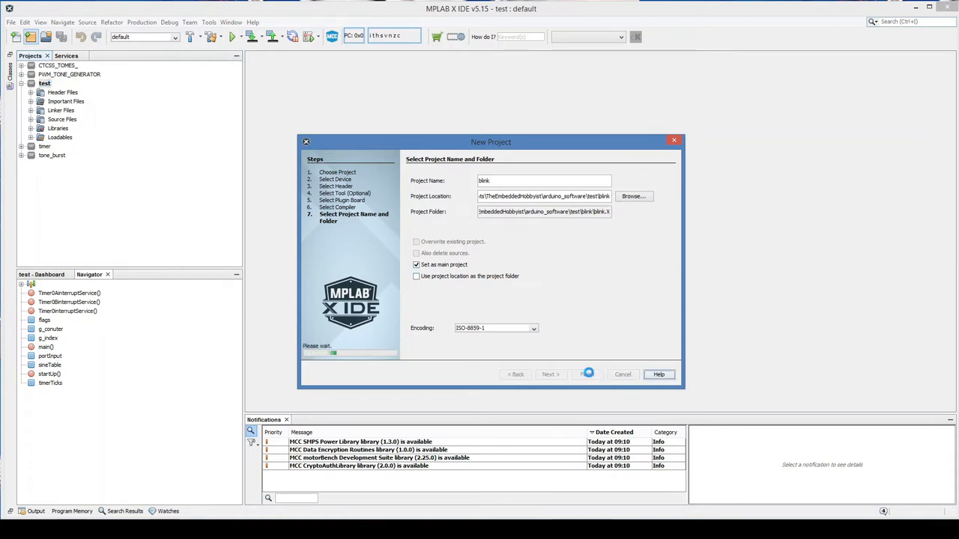
{"action": "left_click", "coordinate": [586, 374]}
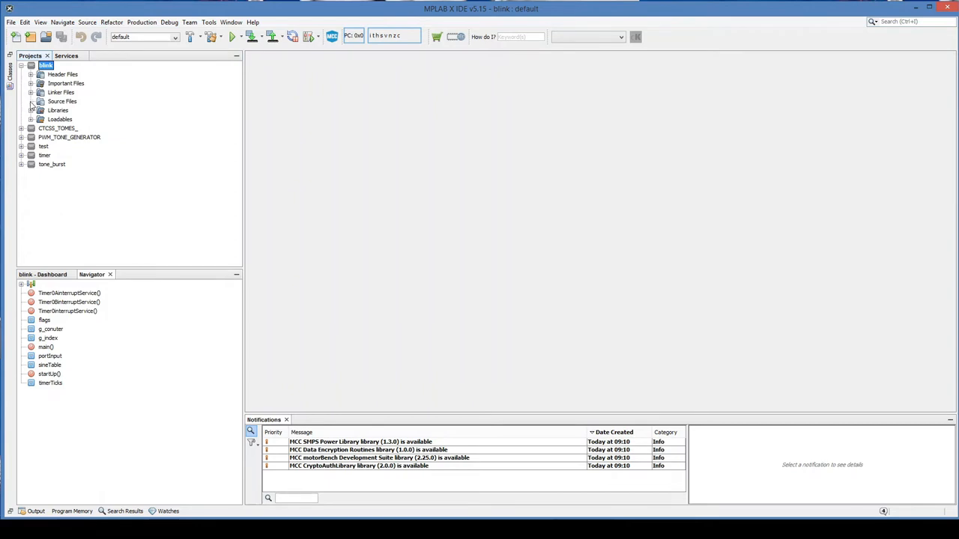
Step: Start a new C Main File in the blink project's Source Files group
{"action": "left_click", "coordinate": [63, 101]}
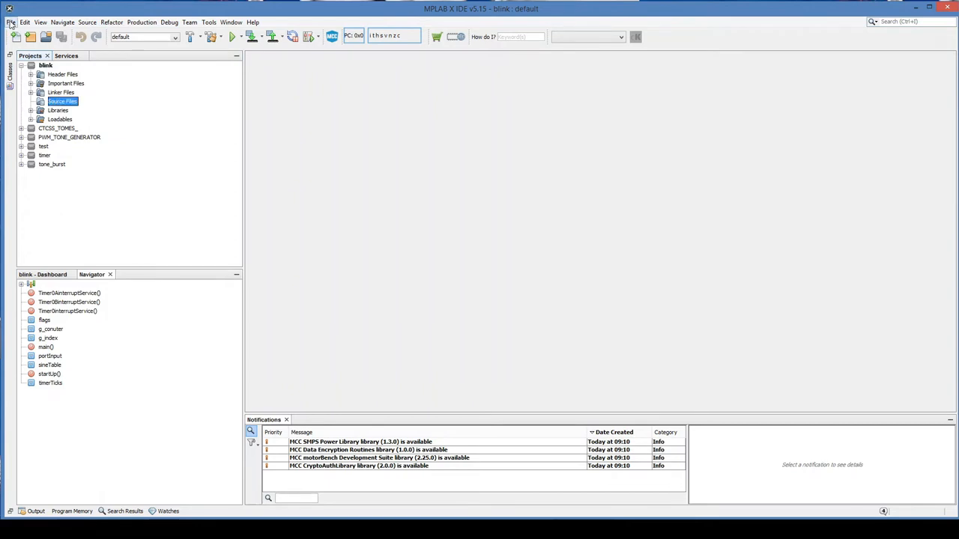
{"action": "left_click", "coordinate": [12, 36]}
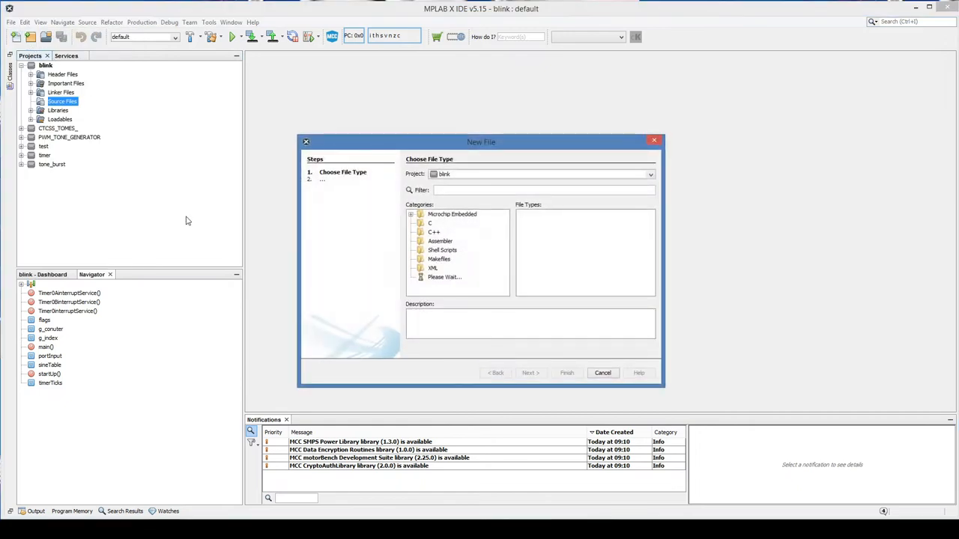
{"action": "left_click", "coordinate": [430, 222]}
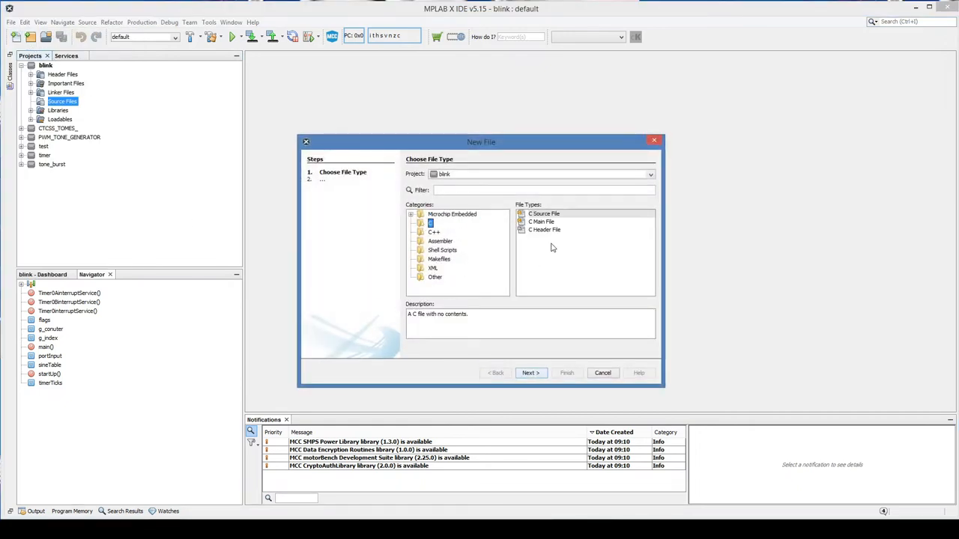
{"action": "left_click", "coordinate": [543, 222]}
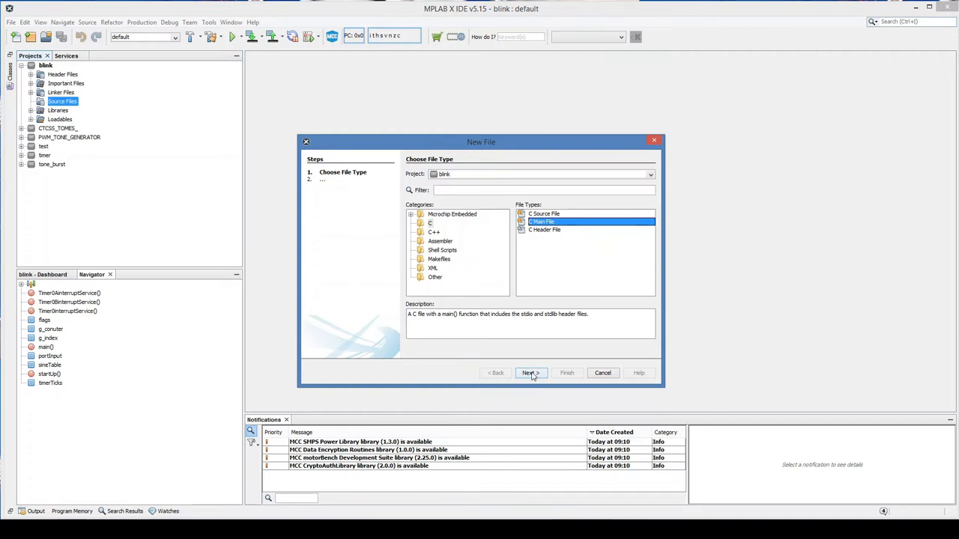
Step: Name the file 'blink_main' and create blink_main.c, open in the editor
{"action": "left_click", "coordinate": [530, 373]}
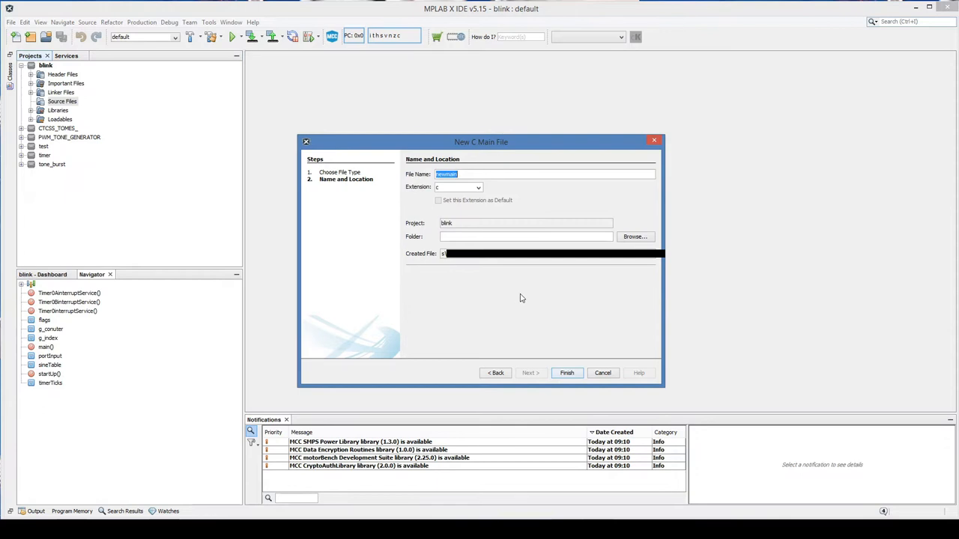
{"action": "type", "text": "blink_"}
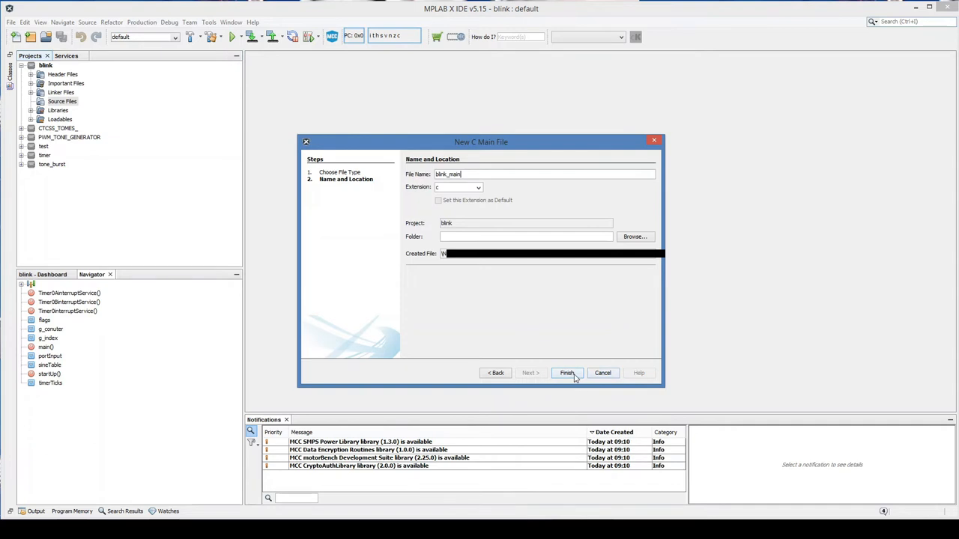
{"action": "left_click", "coordinate": [566, 373]}
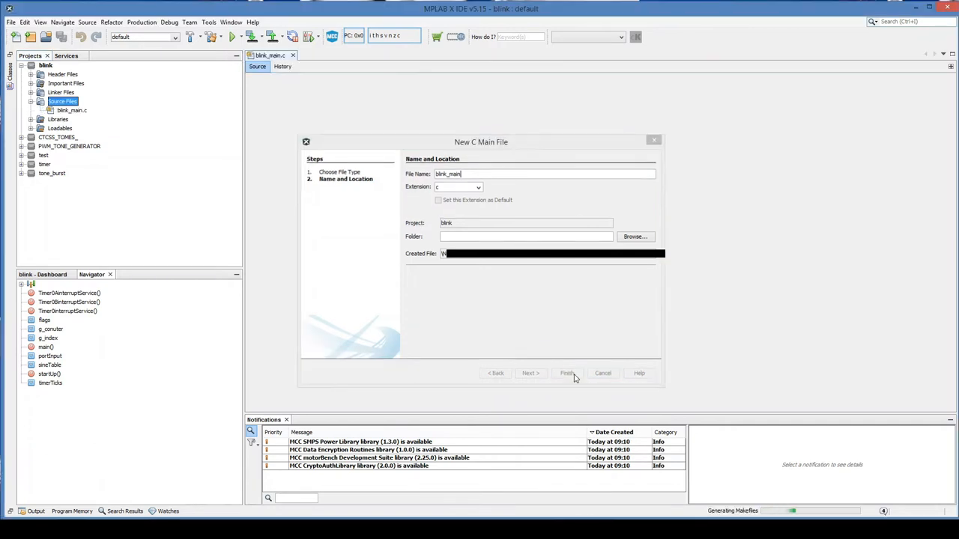
{"action": "left_click", "coordinate": [567, 373]}
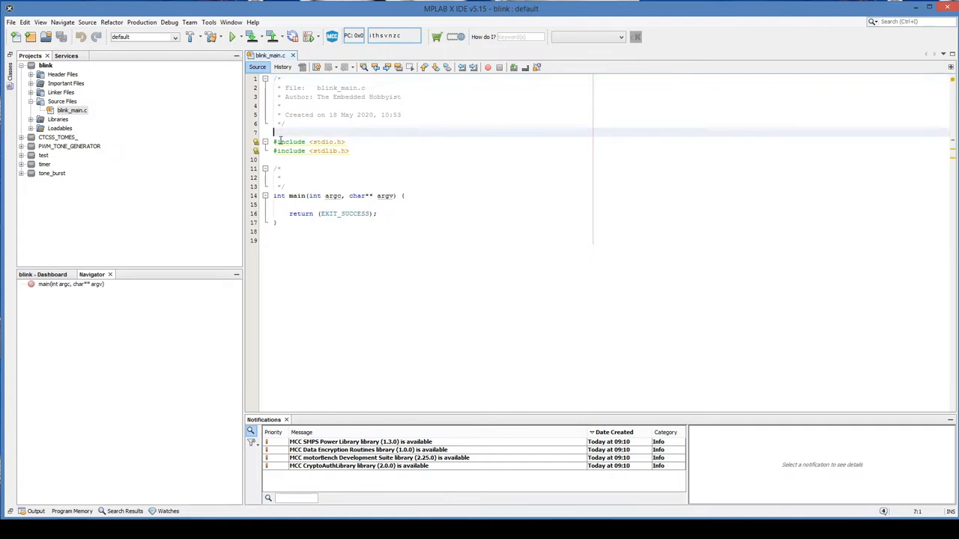
Step: Add #include <xc.h> above the stdio and stdlib includes
{"action": "type", "text": "#include<>"}
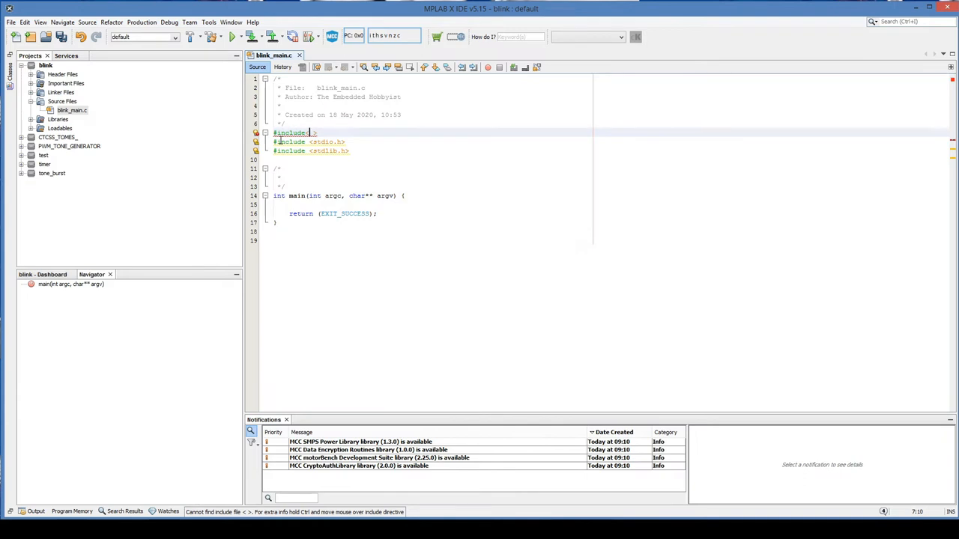
{"action": "type", "text": "x"}
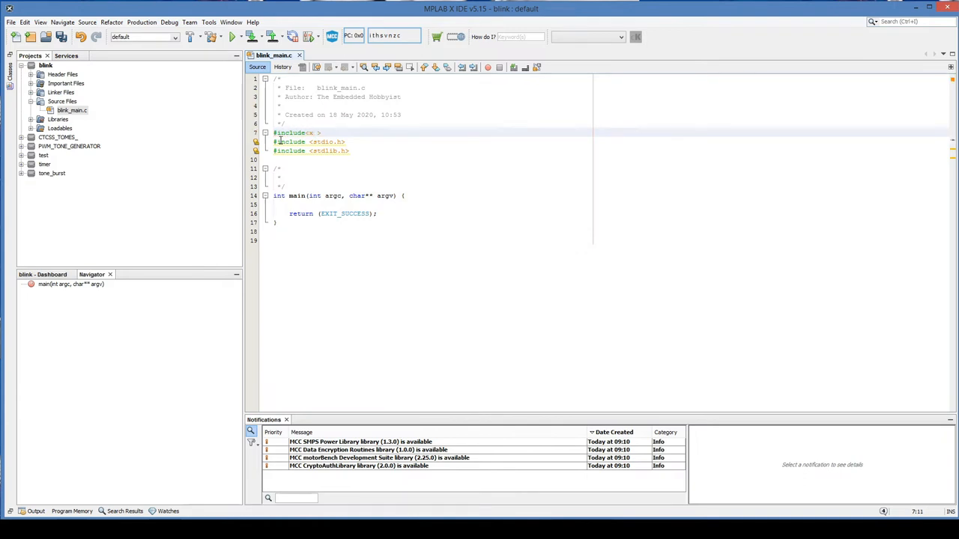
{"action": "type", "text": "c"}
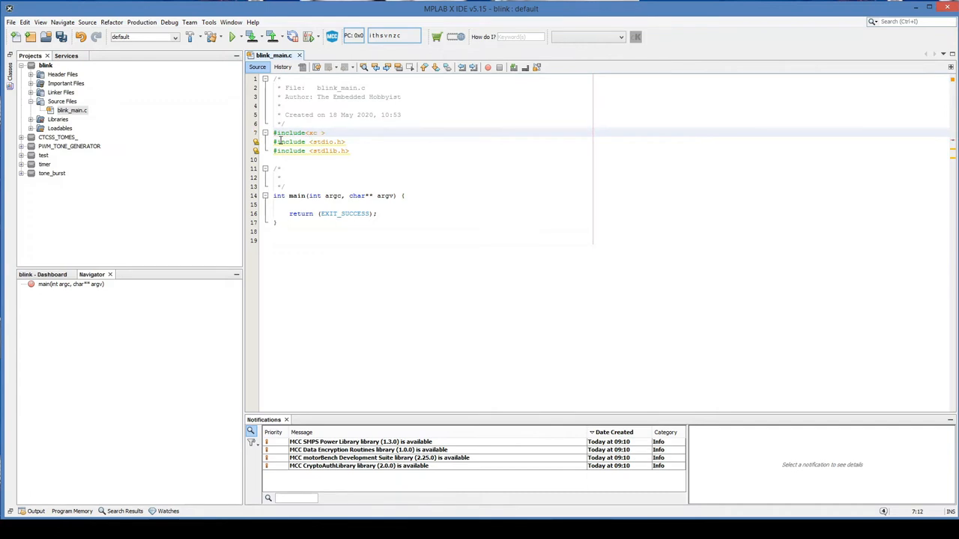
{"action": "type", "text": ".h"}
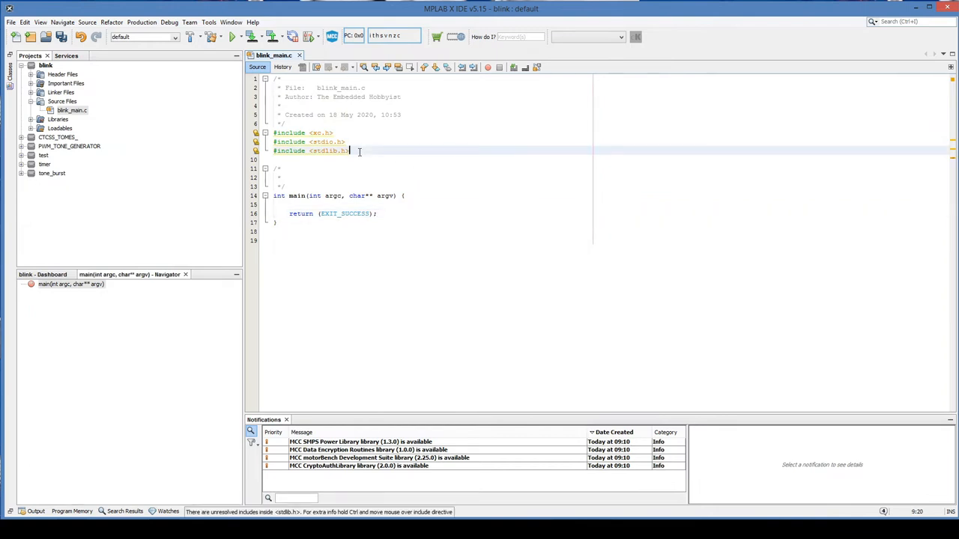
Step: Add #include <avr/builtins.h> below the other headers using code completion
{"action": "type", "text": "#"}
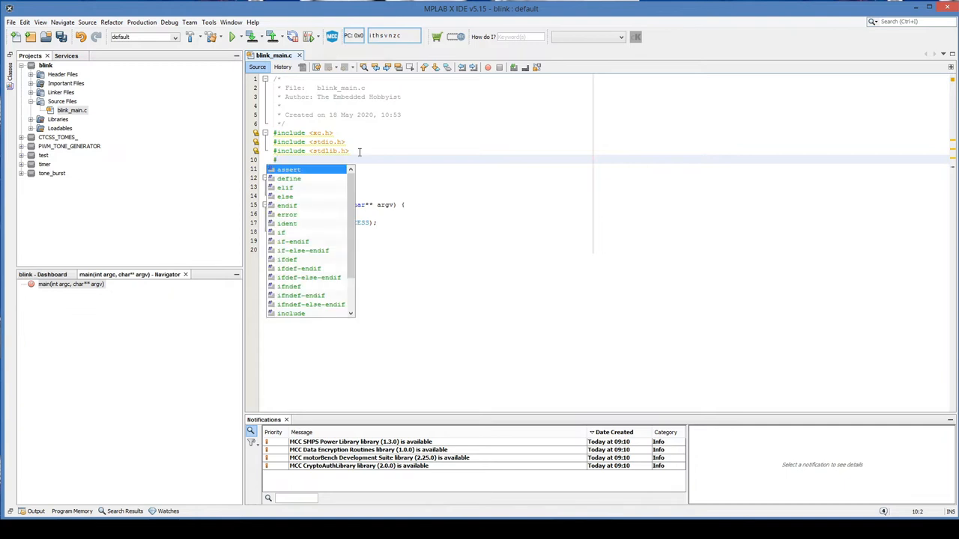
{"action": "type", "text": "include <>"}
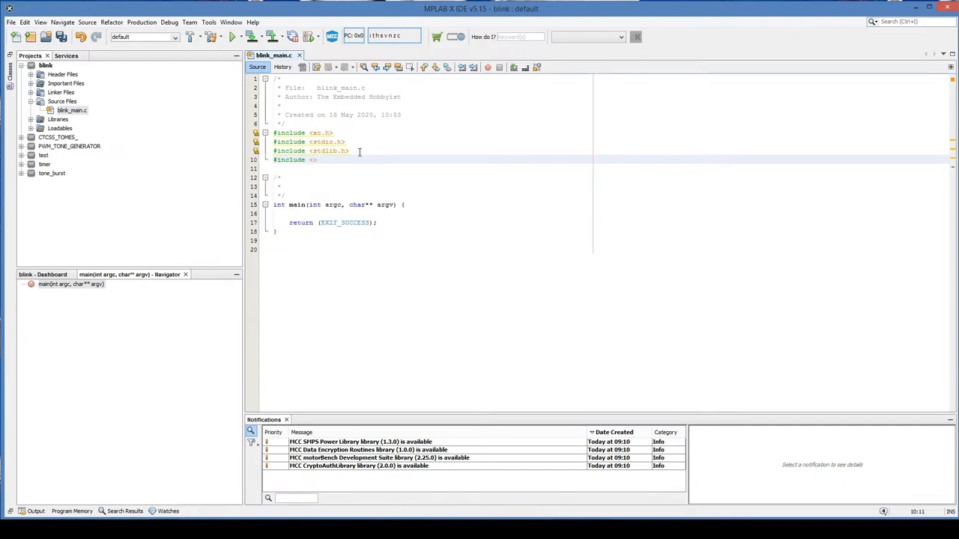
{"action": "type", "text": "a"}
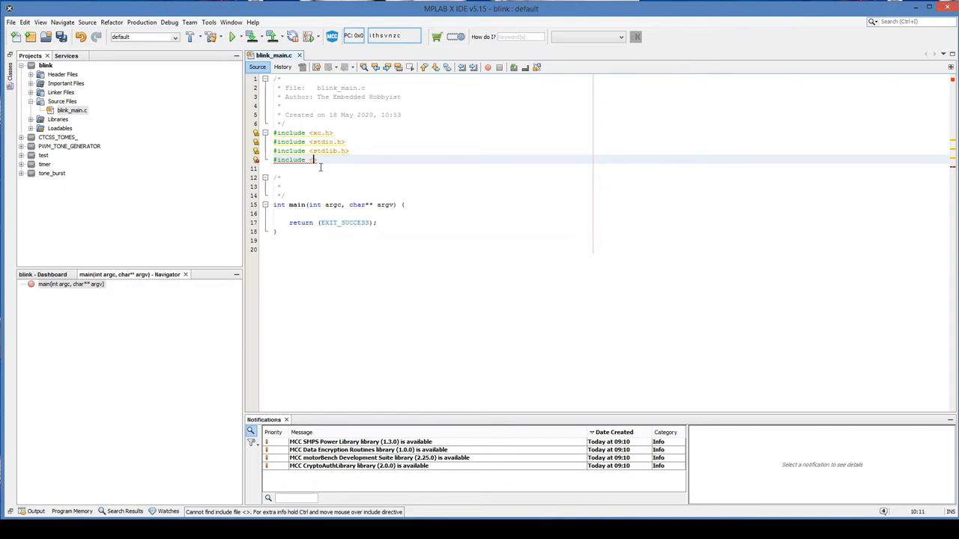
{"action": "type", "text": "avr"}
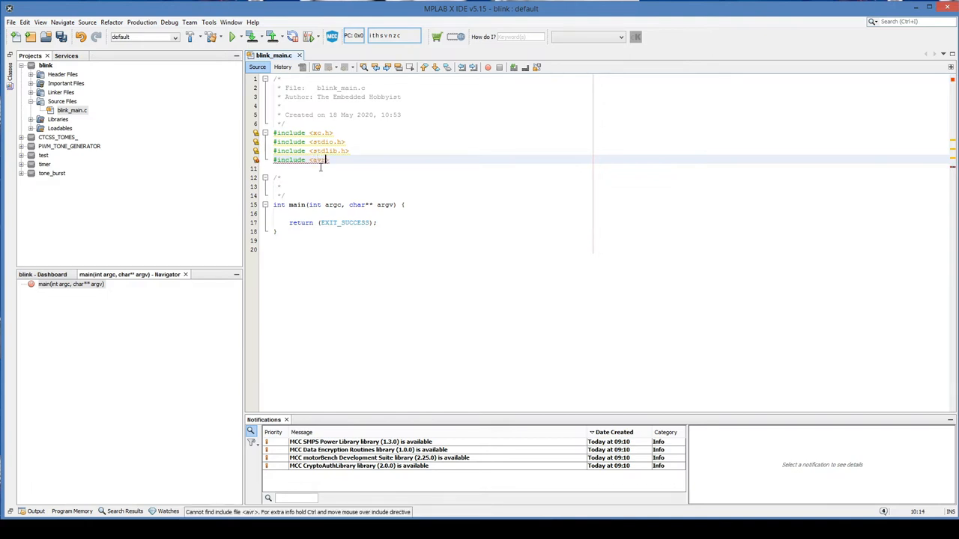
{"action": "type", "text": "/"}
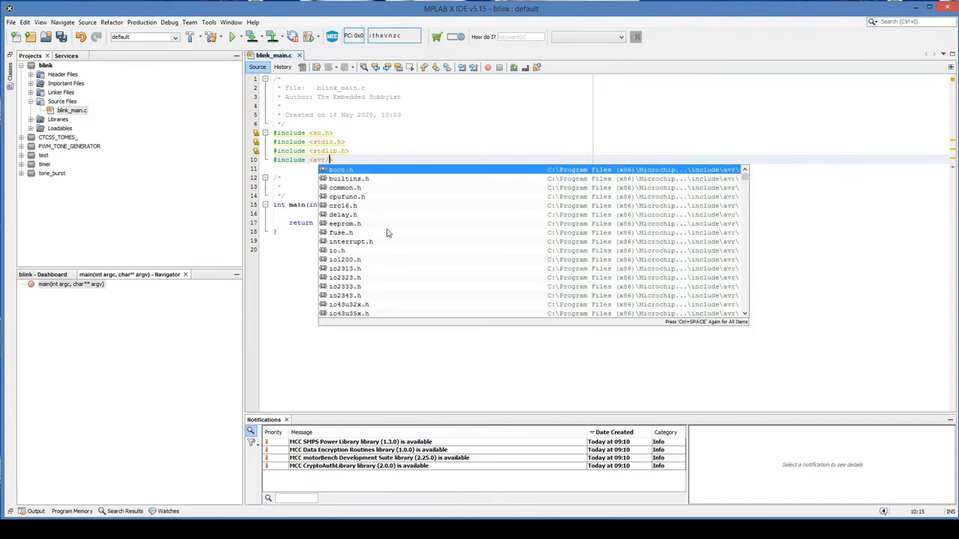
{"action": "key", "text": "Down"}
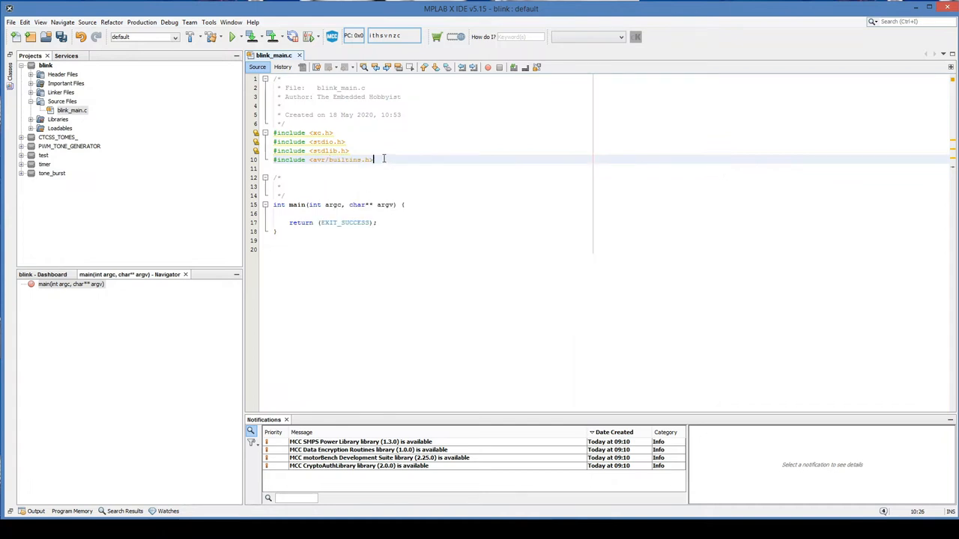
{"action": "mouse_move", "coordinate": [455, 291]}
{"action": "type", "text": " blink"}
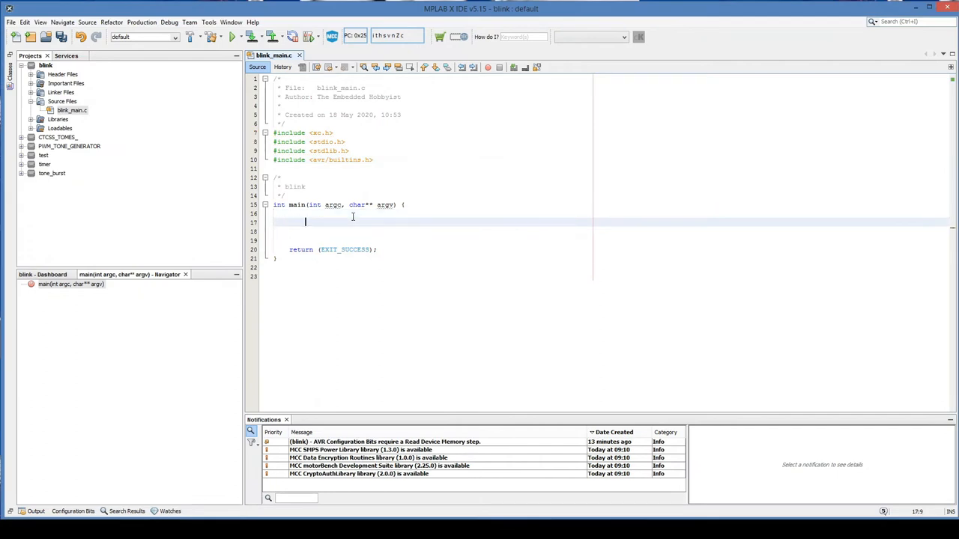
Step: Write DDRB = 0x01; with a comment that PB0 is set as an output
{"action": "type", "text": "DD"}
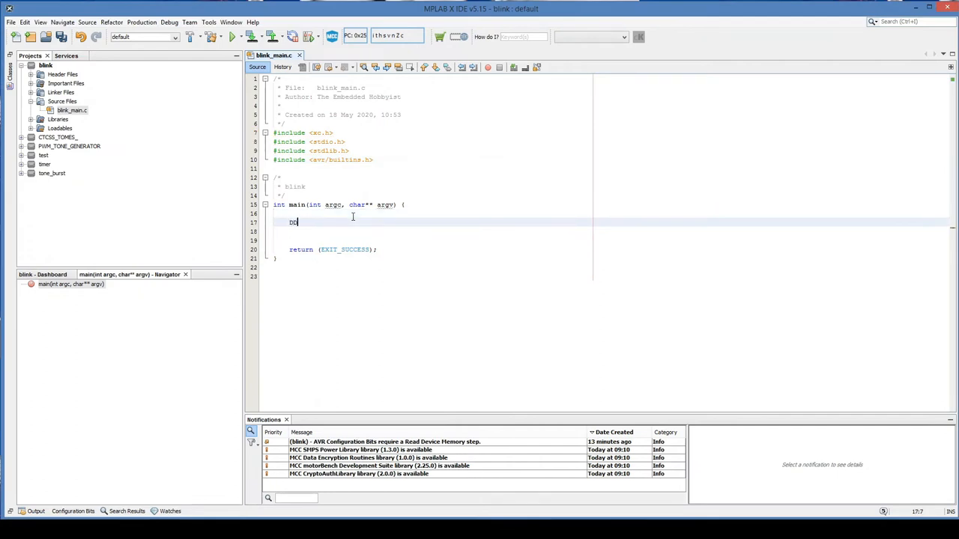
{"action": "type", "text": "RB ="}
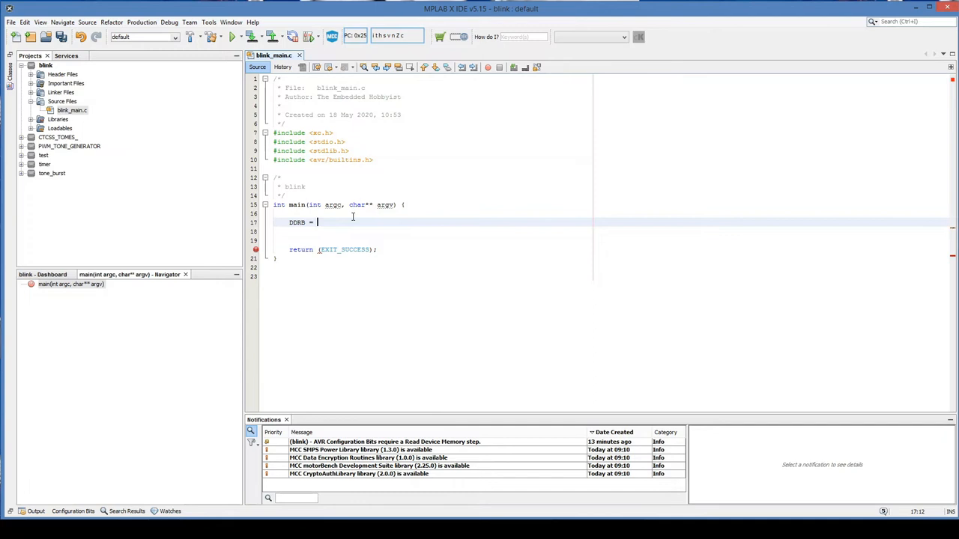
{"action": "type", "text": "0"}
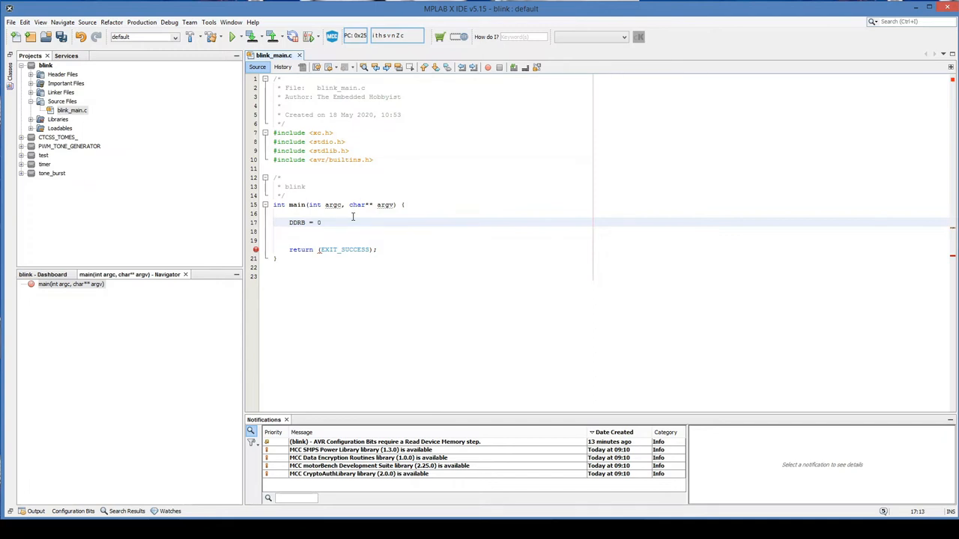
{"action": "type", "text": "x0"}
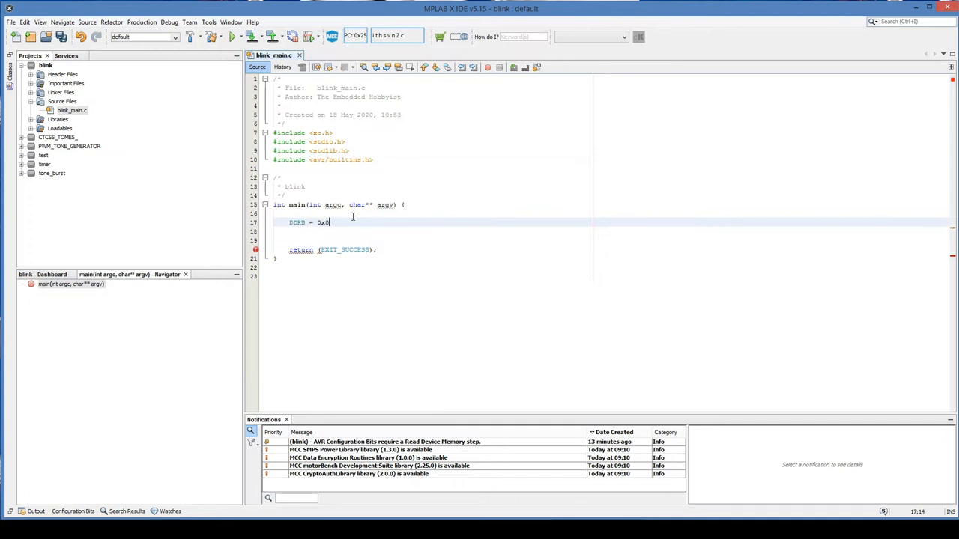
{"action": "type", "text": "1"}
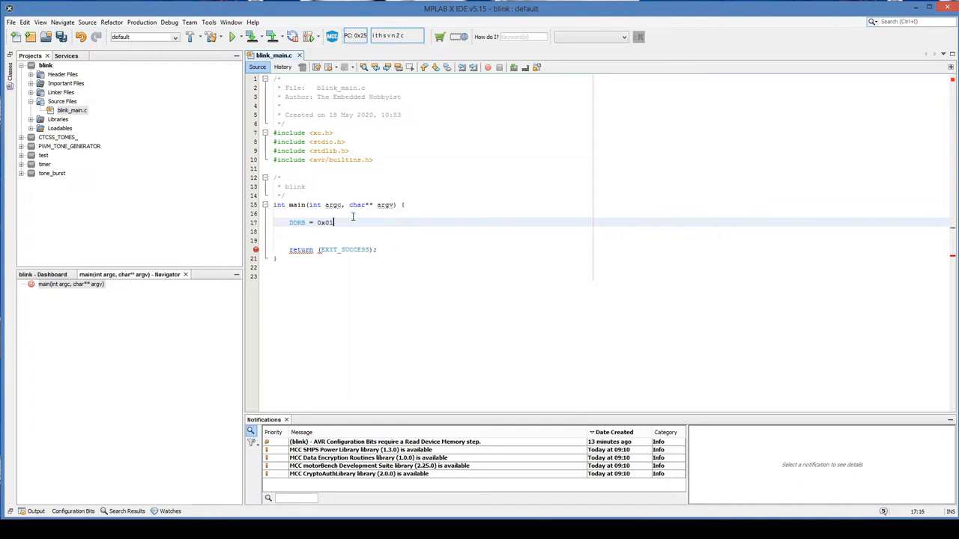
{"action": "type", "text": ";"}
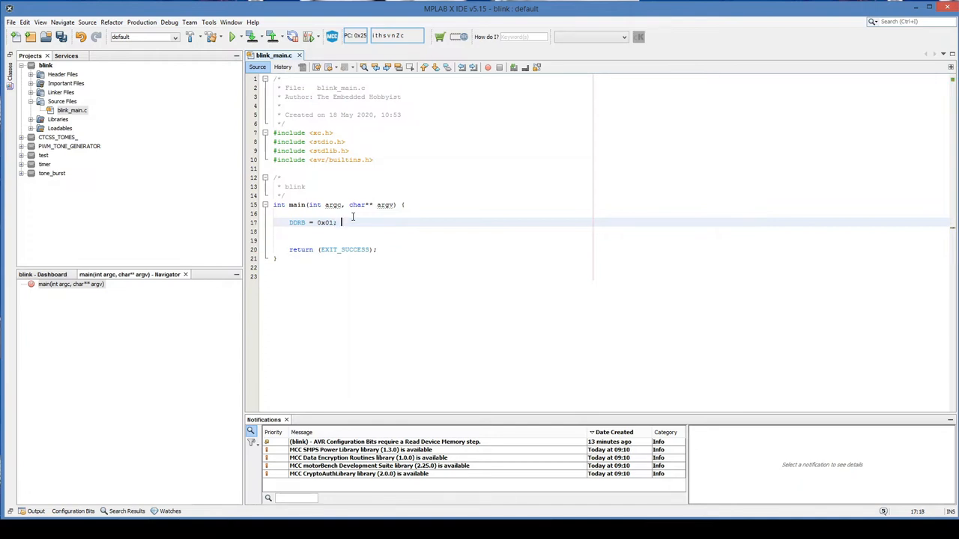
{"action": "type", "text": "//"}
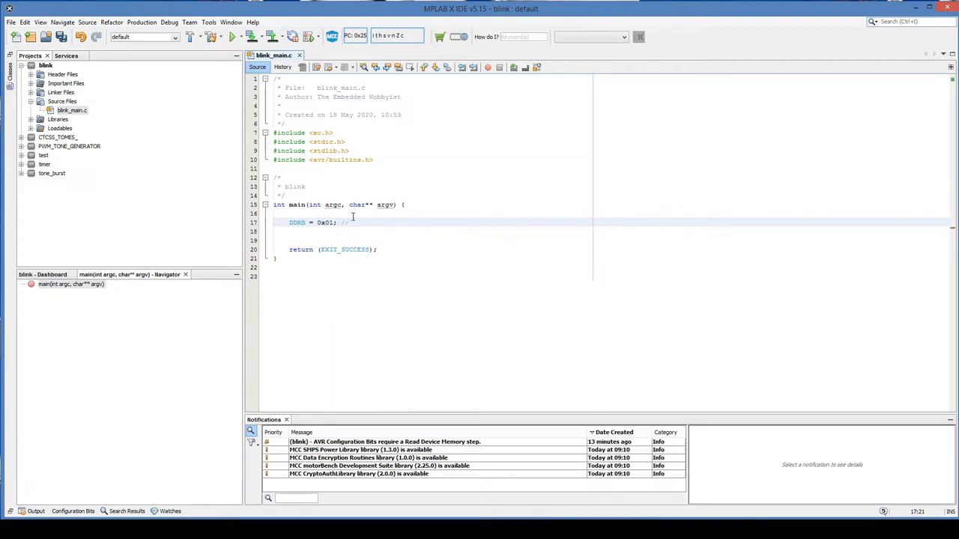
{"action": "type", "text": "set"}
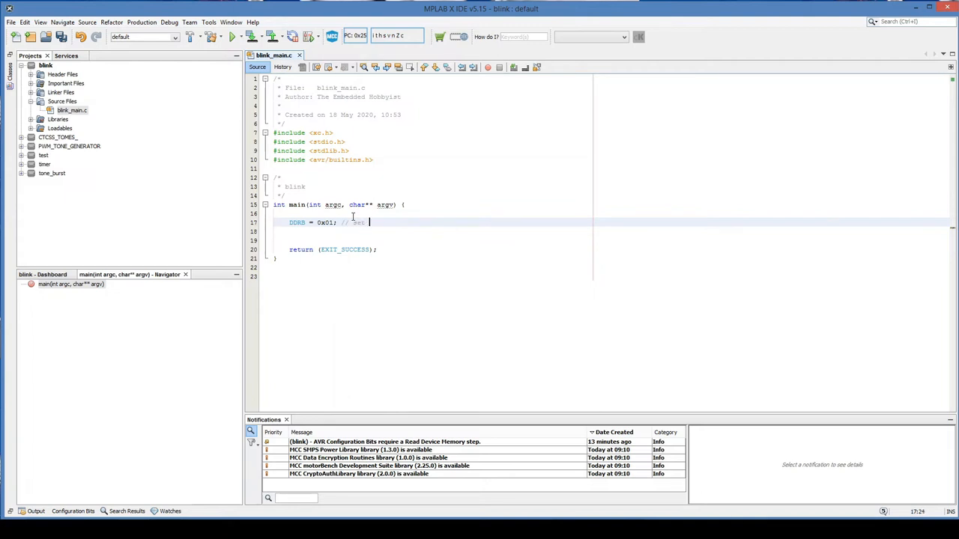
{"action": "type", "text": "PB0 as an out"}
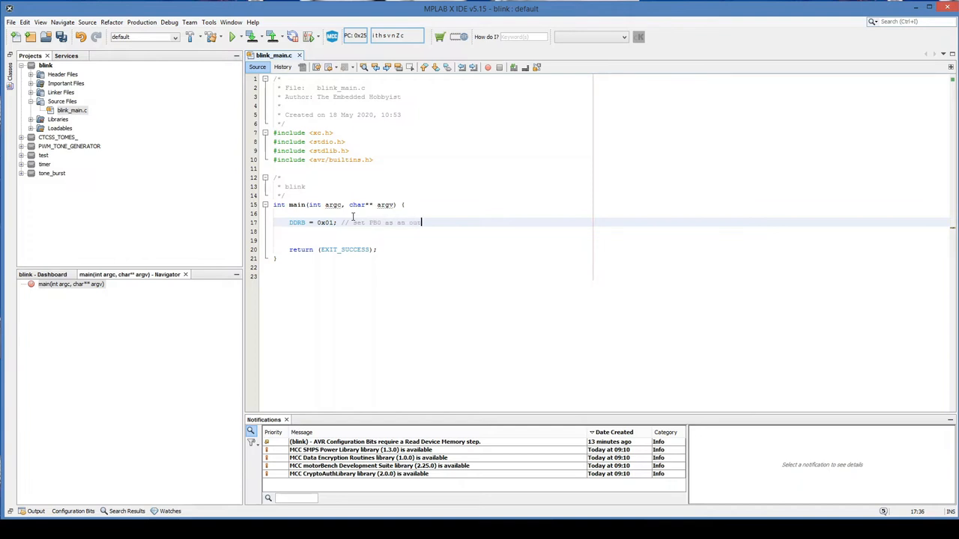
{"action": "type", "text": "put"}
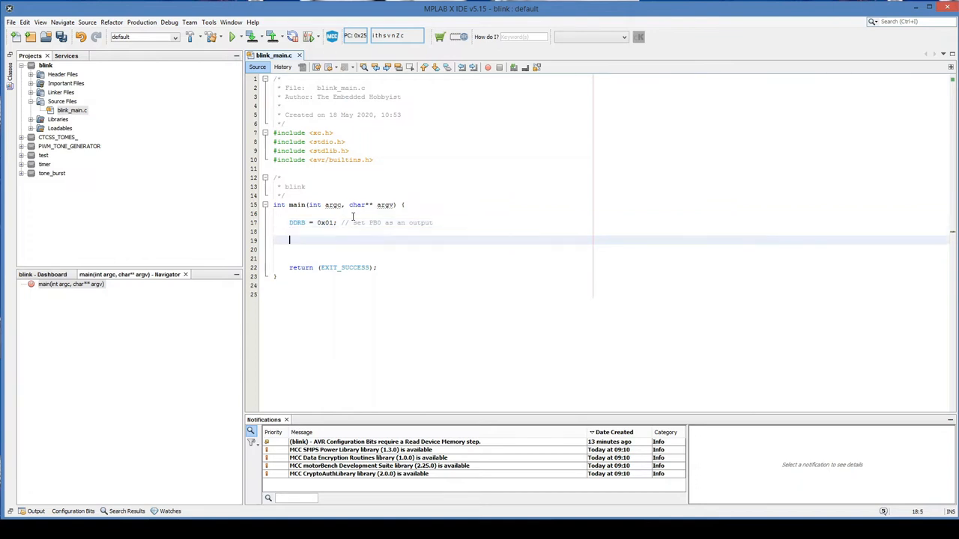
Step: Write a while(1) loop whose first statement is PORTB = 0x00; commented as PB0 low
{"action": "type", "text": "wh"}
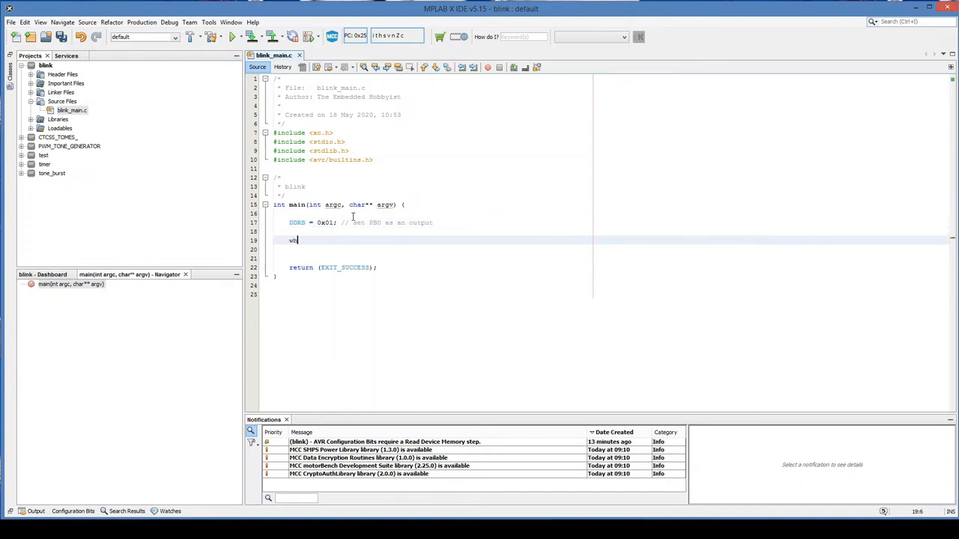
{"action": "type", "text": "ile(1)"}
{"action": "type", "text": "{"}
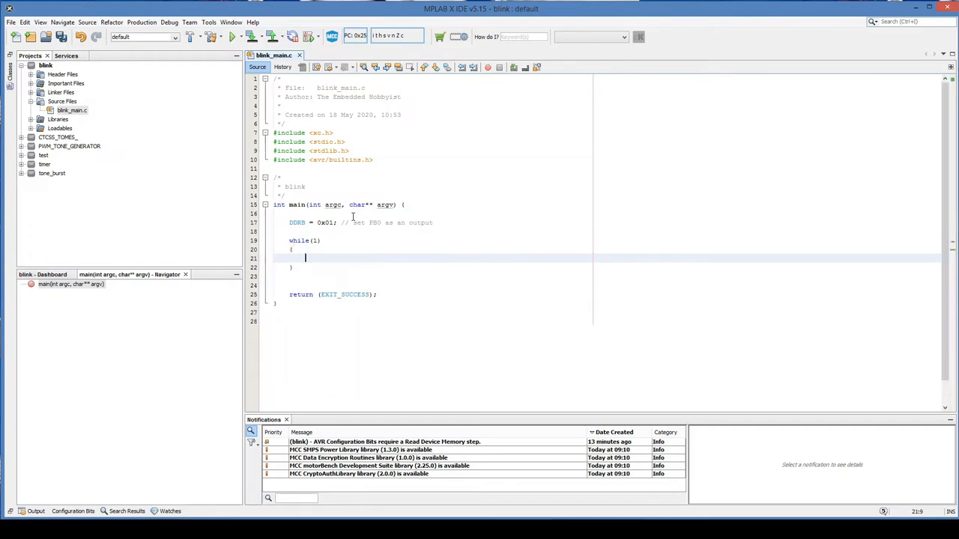
{"action": "type", "text": "PO"}
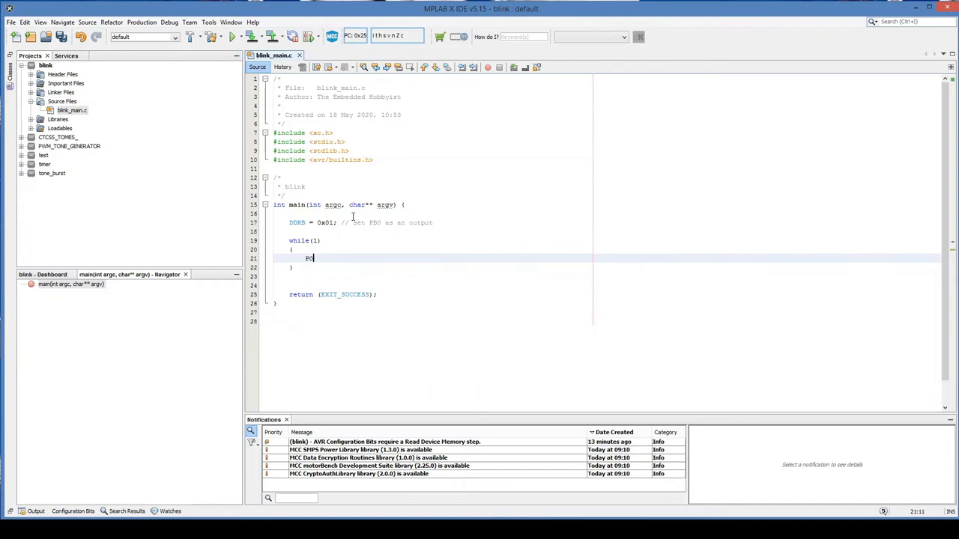
{"action": "type", "text": "RTB"}
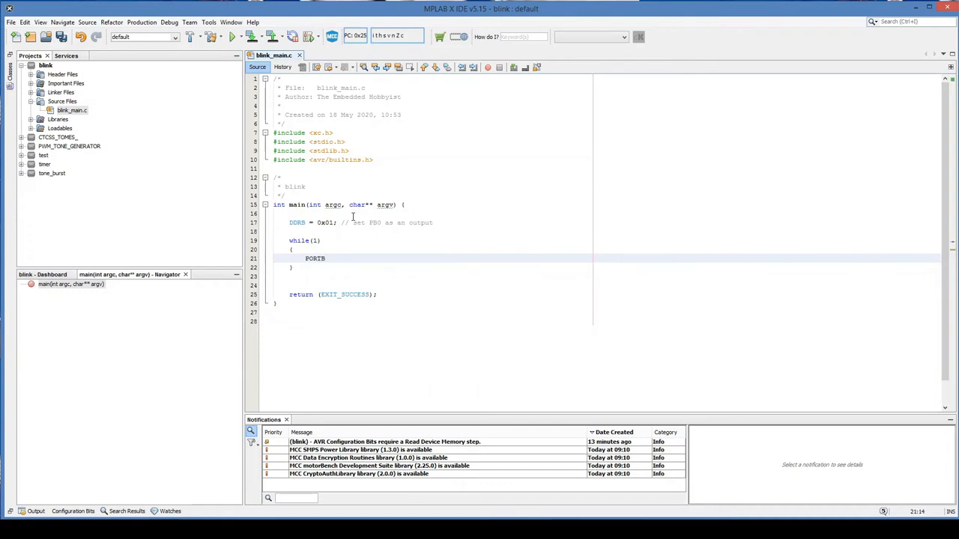
{"action": "type", "text": "="}
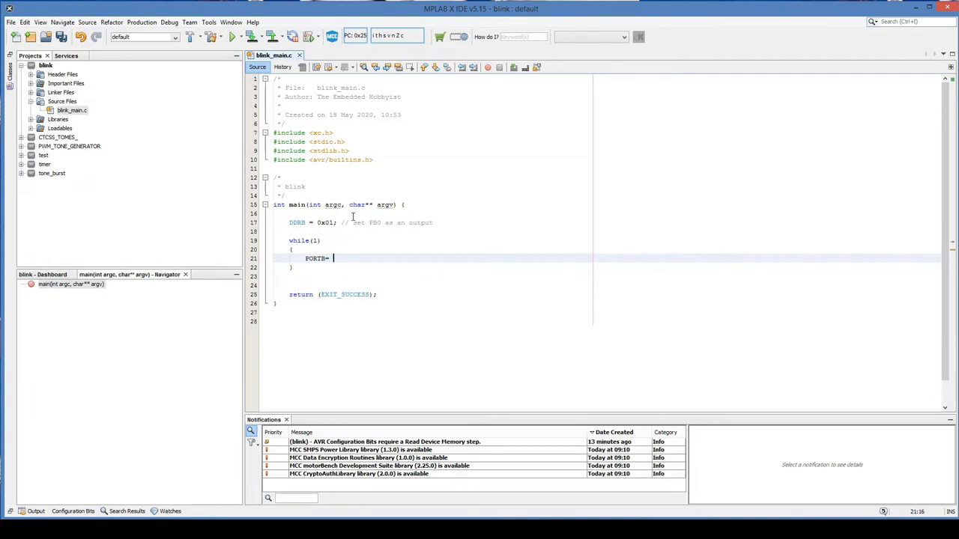
{"action": "type", "text": "0x00; //"}
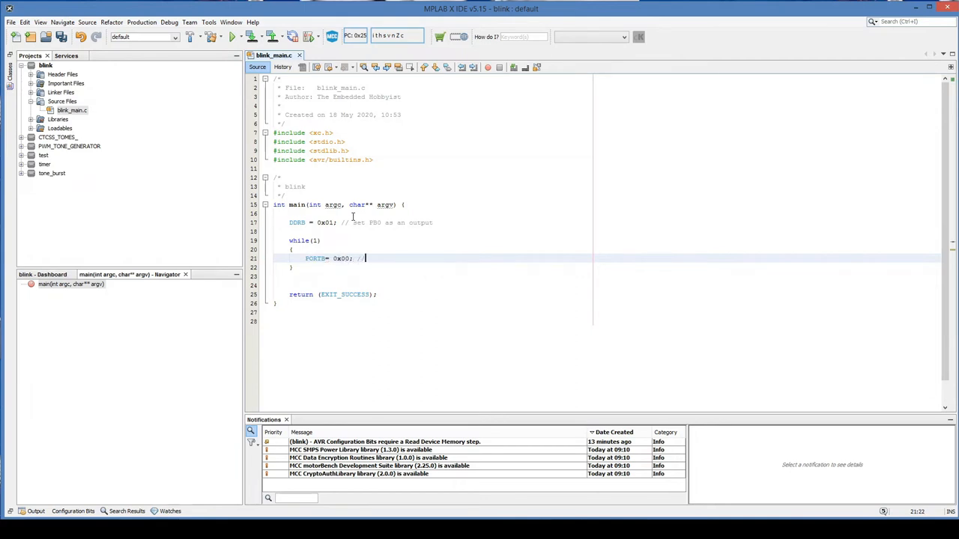
{"action": "type", "text": "PB0"}
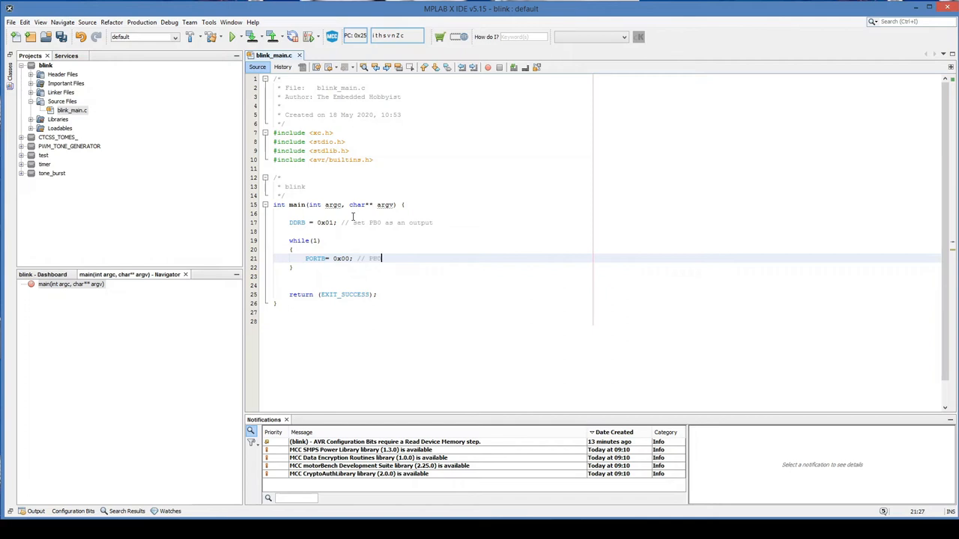
{"action": "type", "text": "low"}
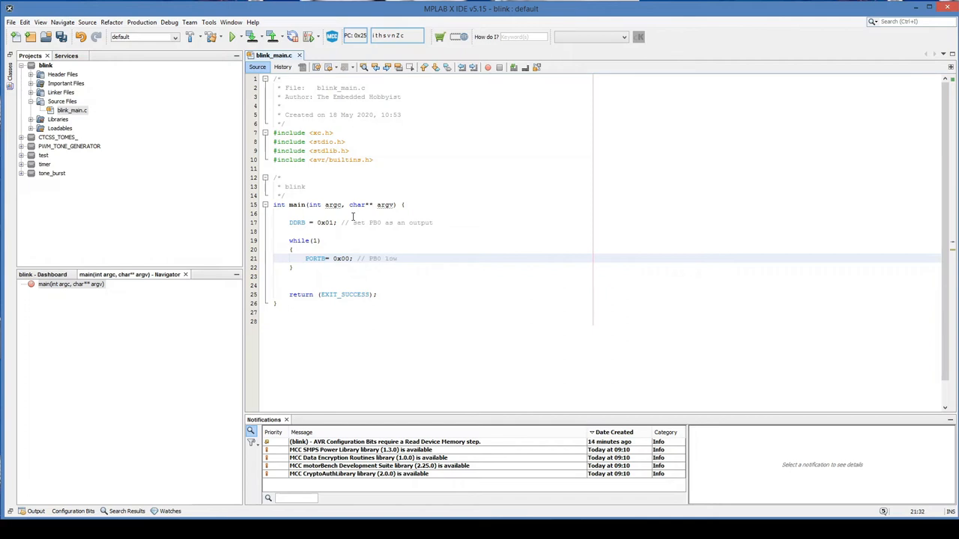
{"action": "key", "text": "enter"}
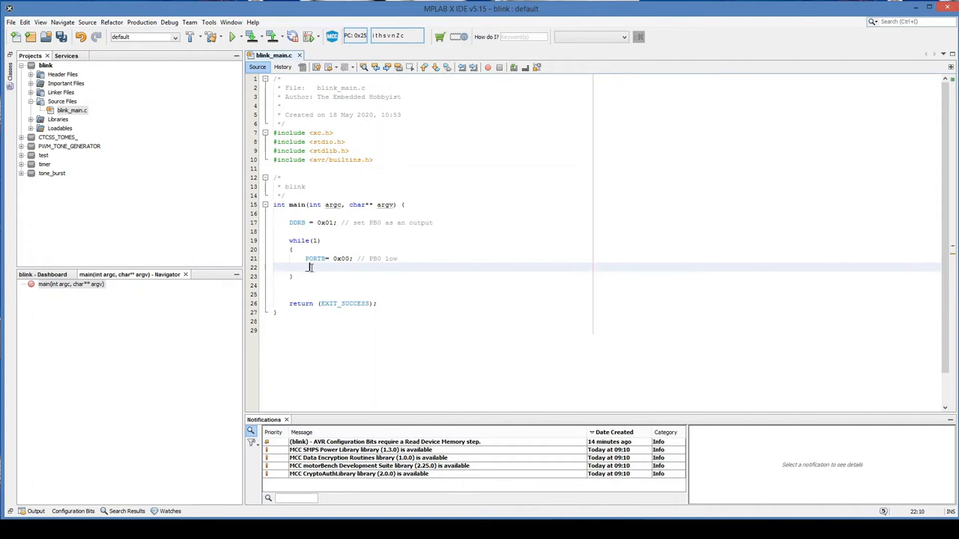
Step: Add __builtin_avr_delay_cycles(500000); with a //500ms delay comment after the PB0 low line
{"action": "type", "text": "_builtin"}
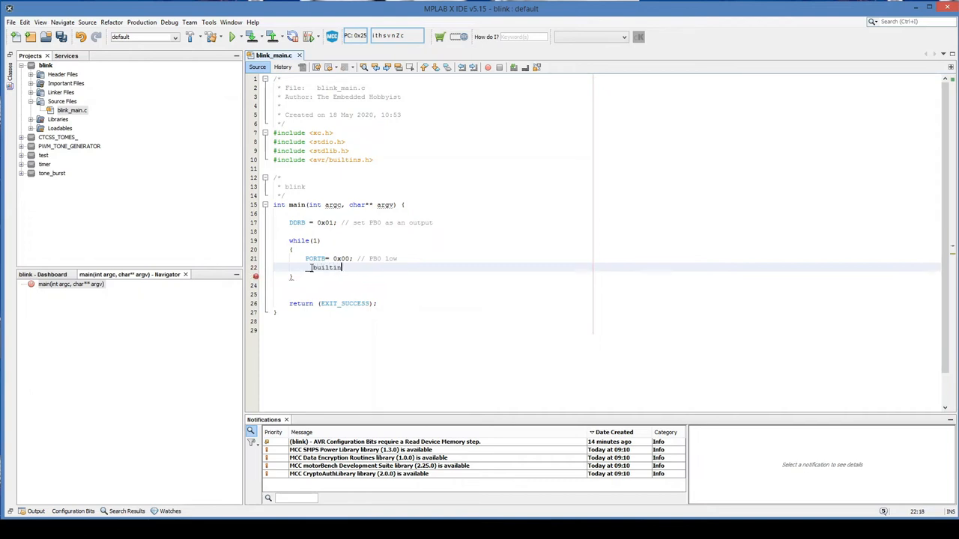
{"action": "type", "text": "_avr_"}
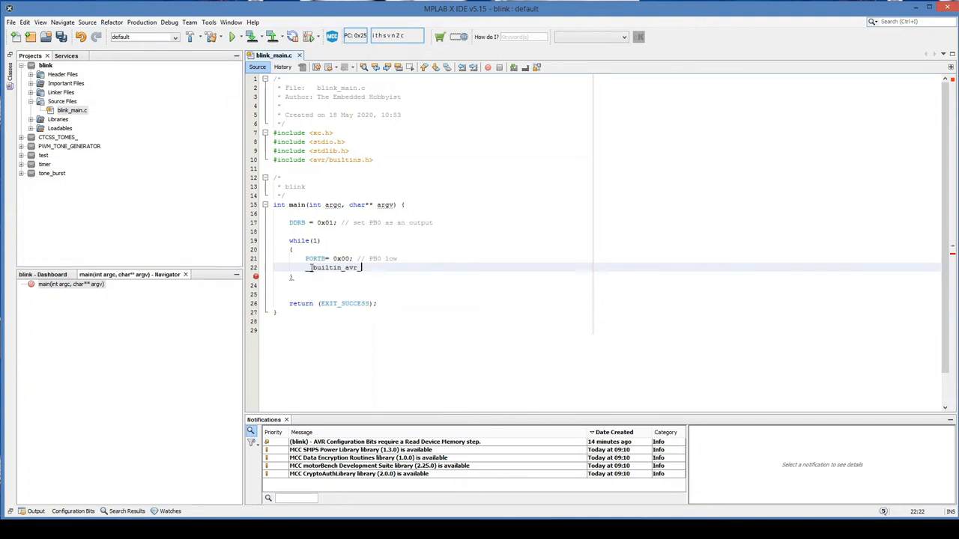
{"action": "type", "text": "delay_"}
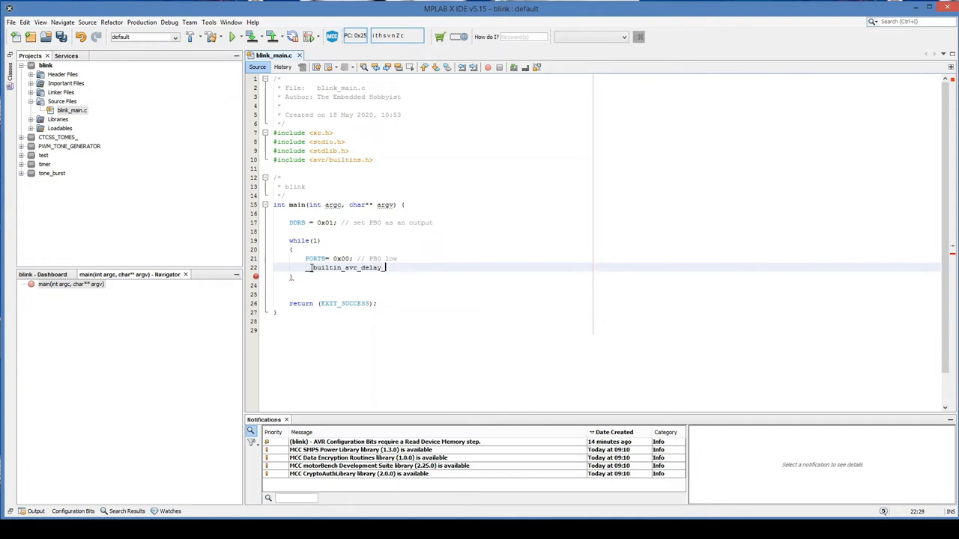
{"action": "type", "text": "clcye"}
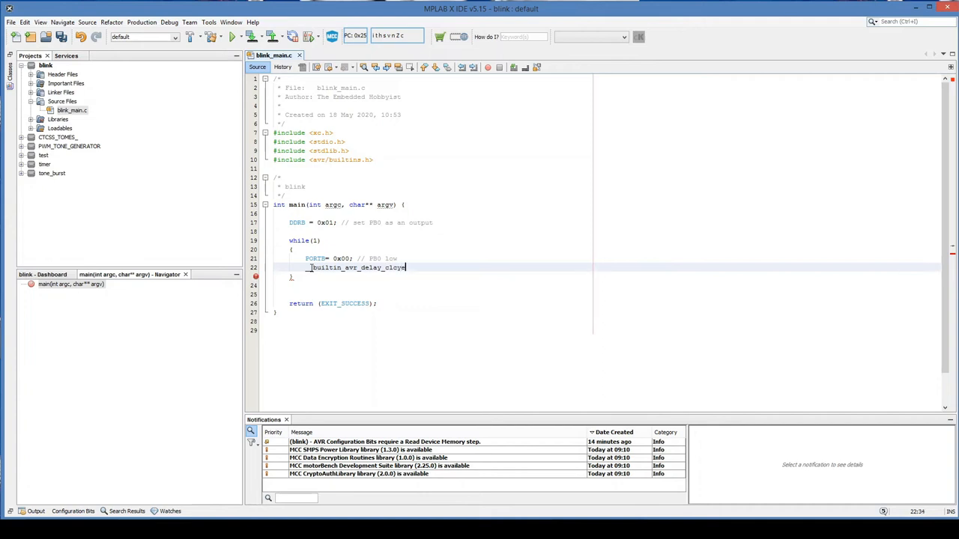
{"action": "type", "text": "s"}
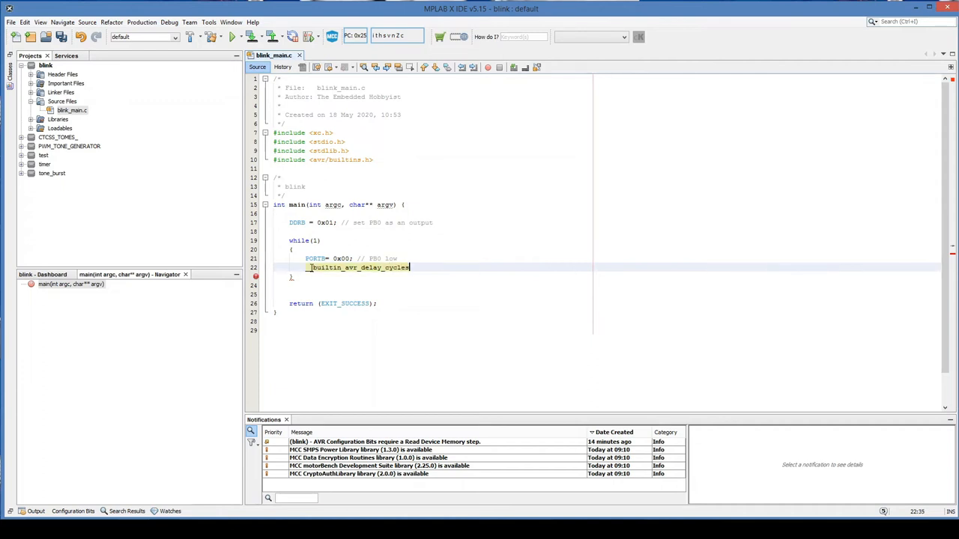
{"action": "type", "text": "()"}
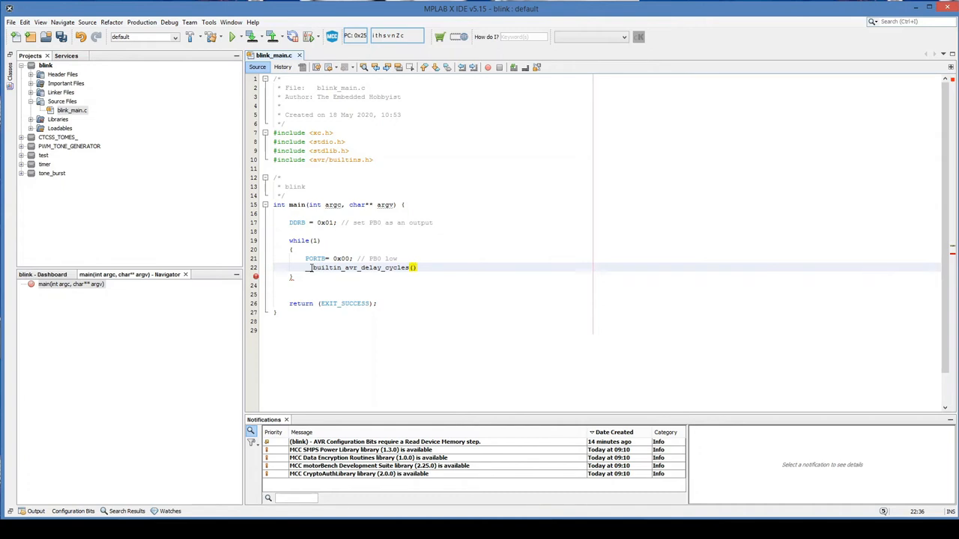
{"action": "left_click", "coordinate": [412, 266]}
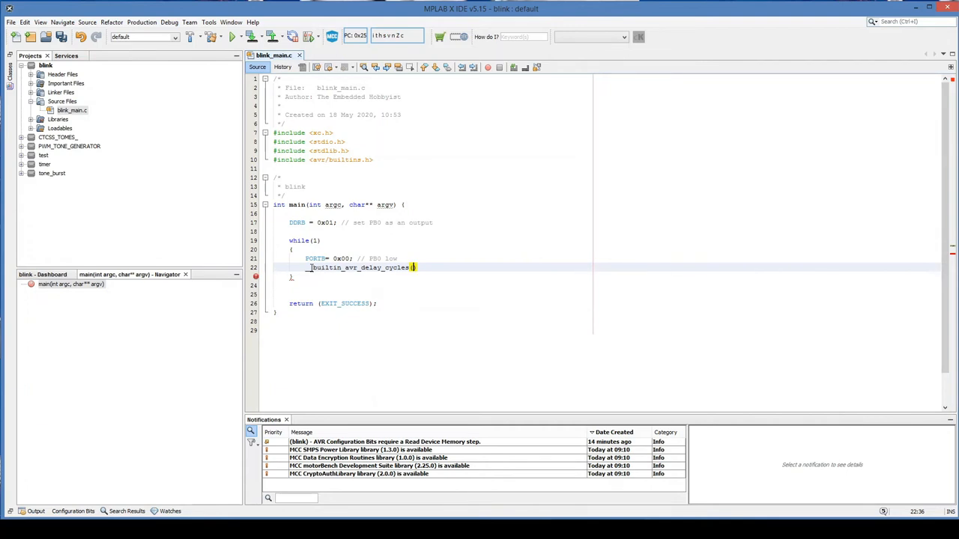
{"action": "type", "text": "500000"}
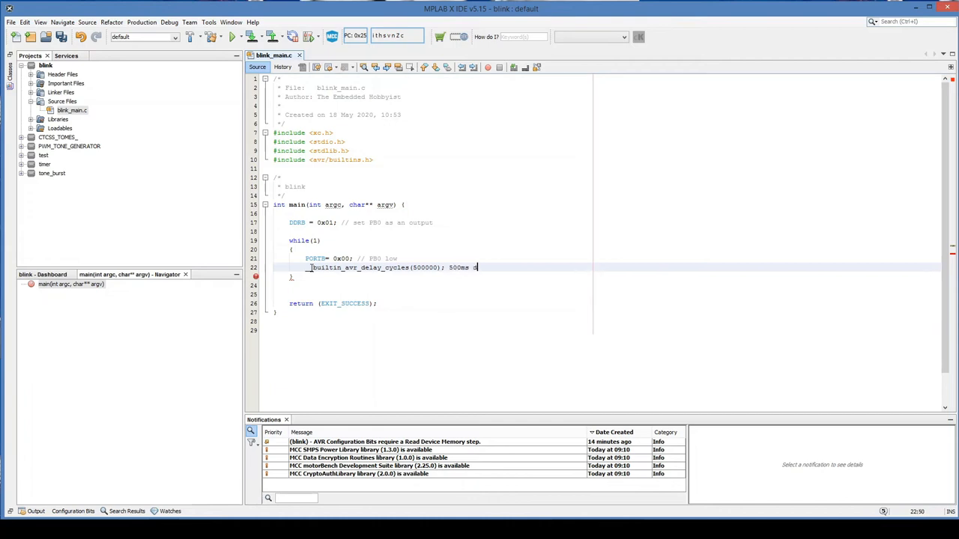
{"action": "type", "text": "elay"}
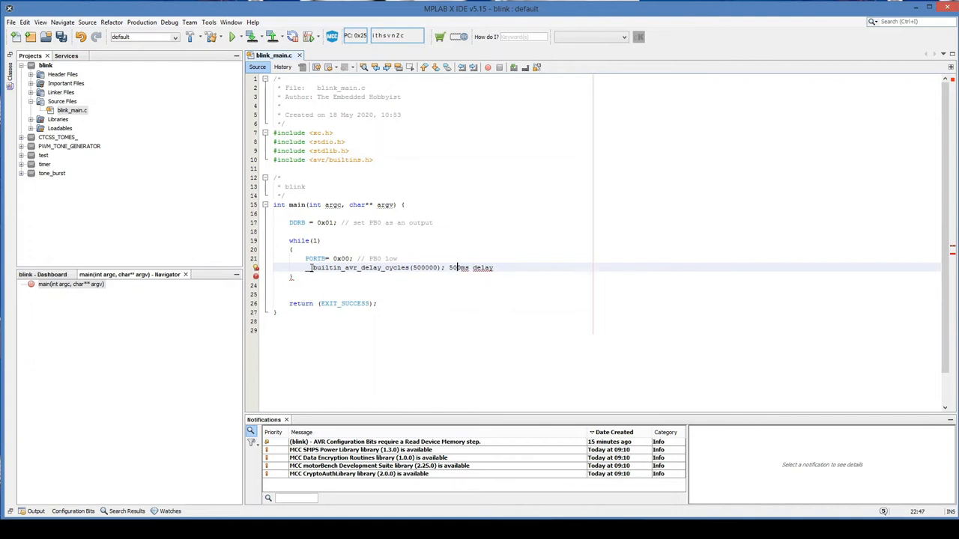
{"action": "type", "text": "//"}
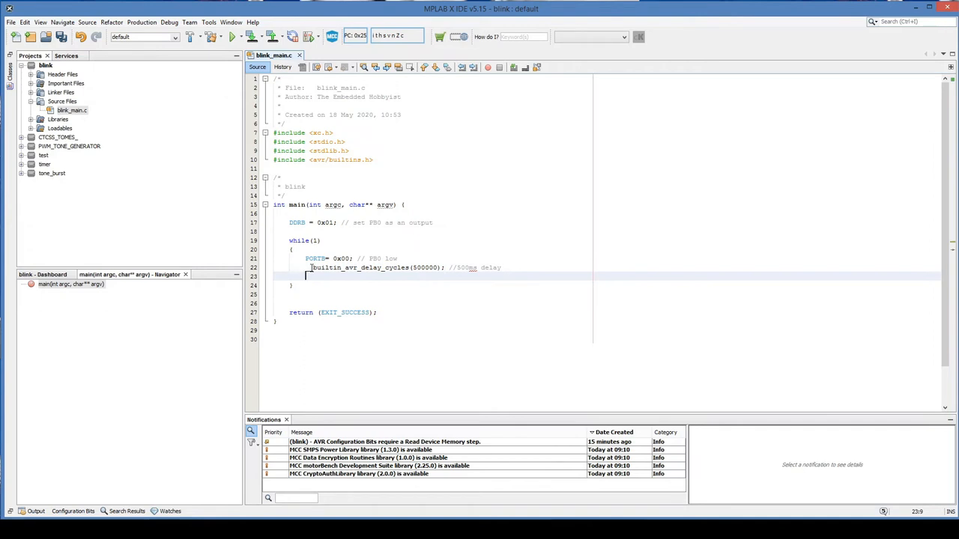
Step: Start the next line PORTB = 0x01; with a comment marking PB0 high
{"action": "type", "text": "PORTB = 0"}
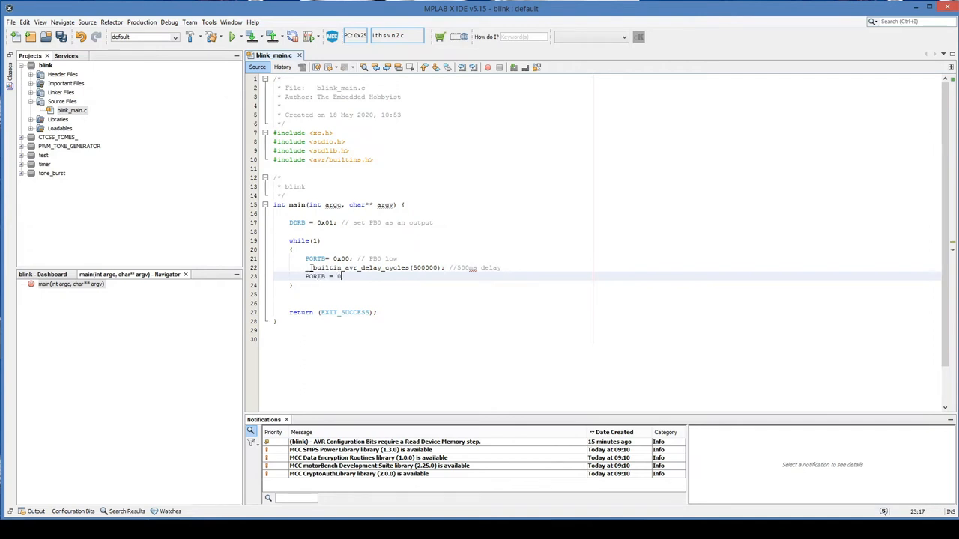
{"action": "type", "text": "x01"}
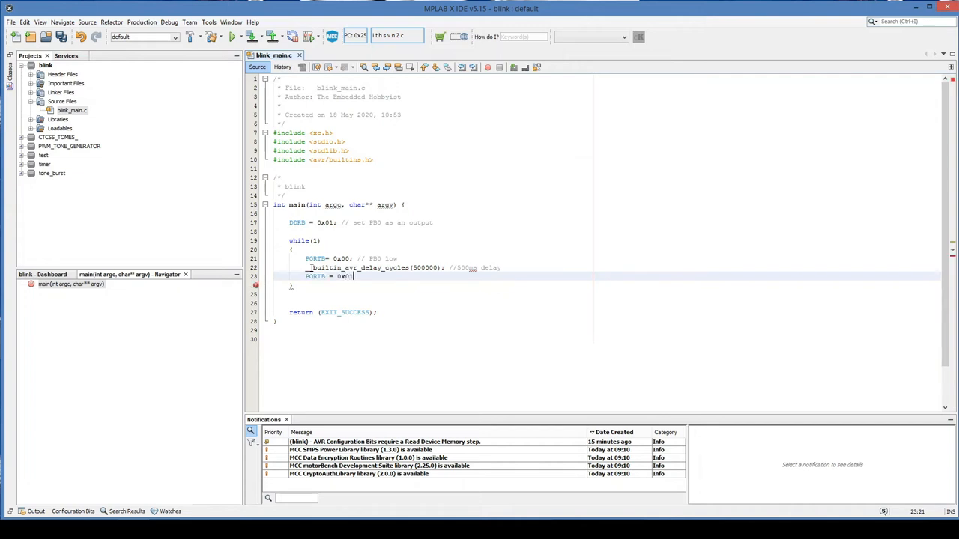
{"action": "type", "text": ";"}
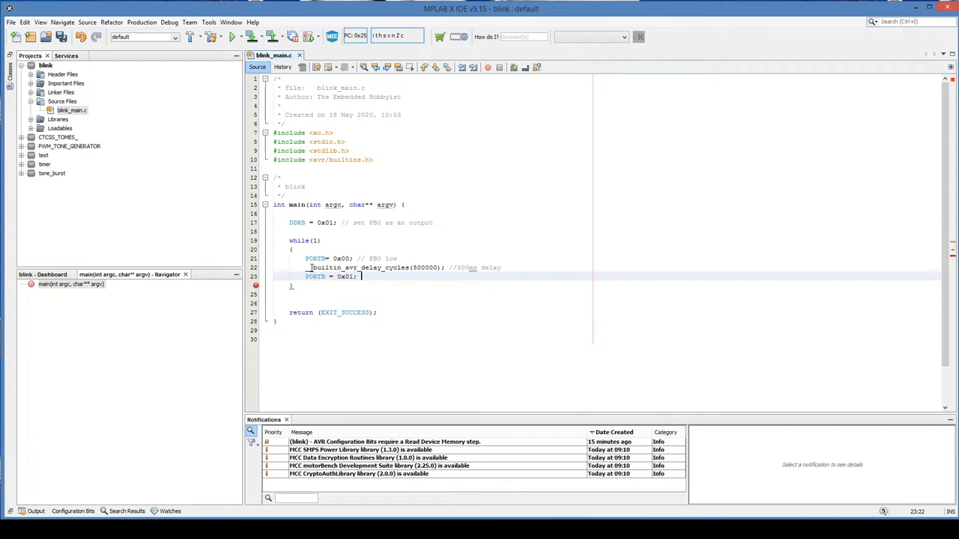
{"action": "type", "text": "// PB0 hight"}
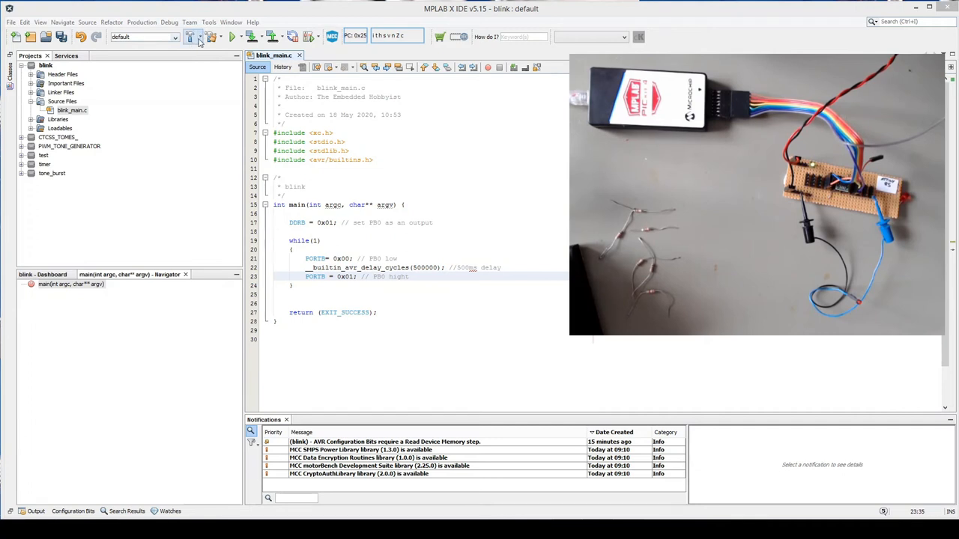
Step: Build the blink project and program it onto the chip via Make and Program Device
{"action": "left_click", "coordinate": [192, 36]}
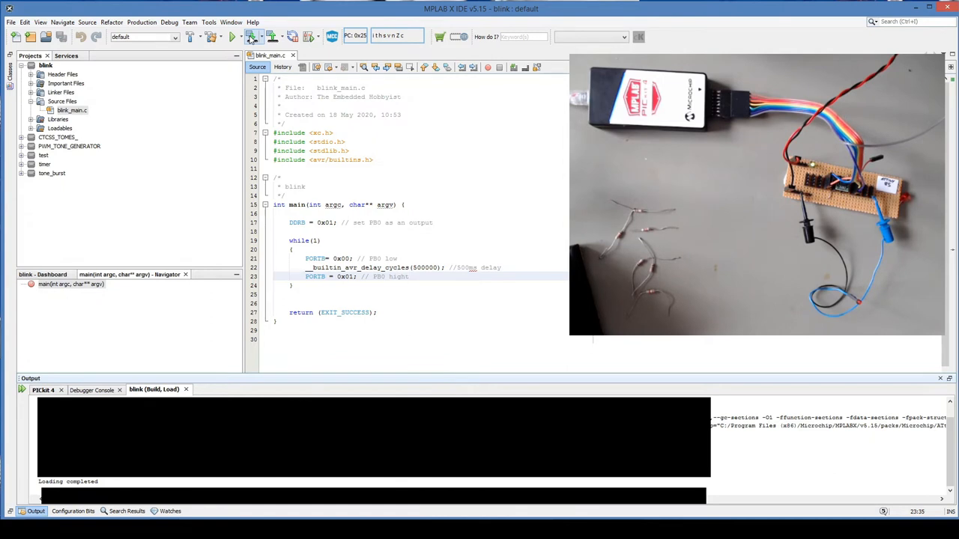
{"action": "mouse_move", "coordinate": [252, 36]}
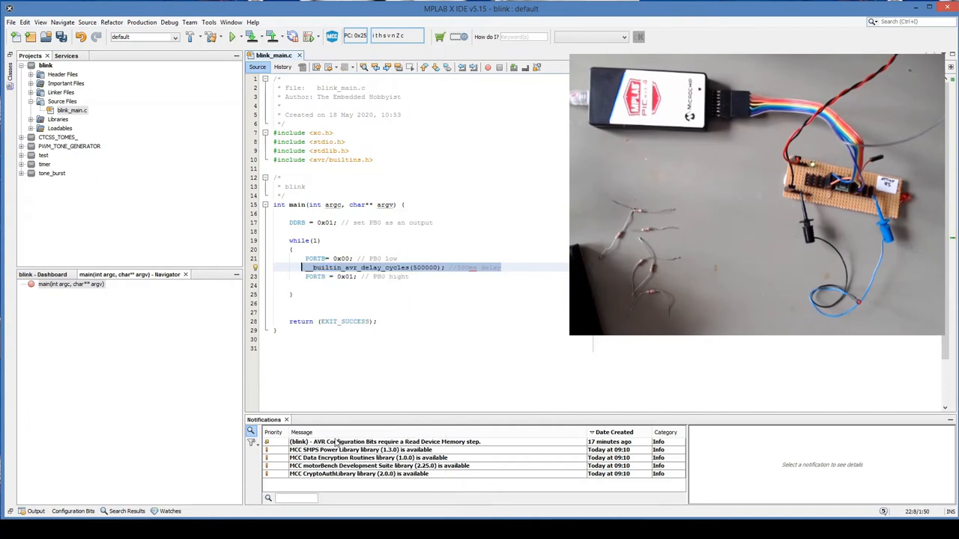
Step: Duplicate the 500 ms delay line below the PB0 high line and reprogram the chip
{"action": "right_click", "coordinate": [315, 285]}
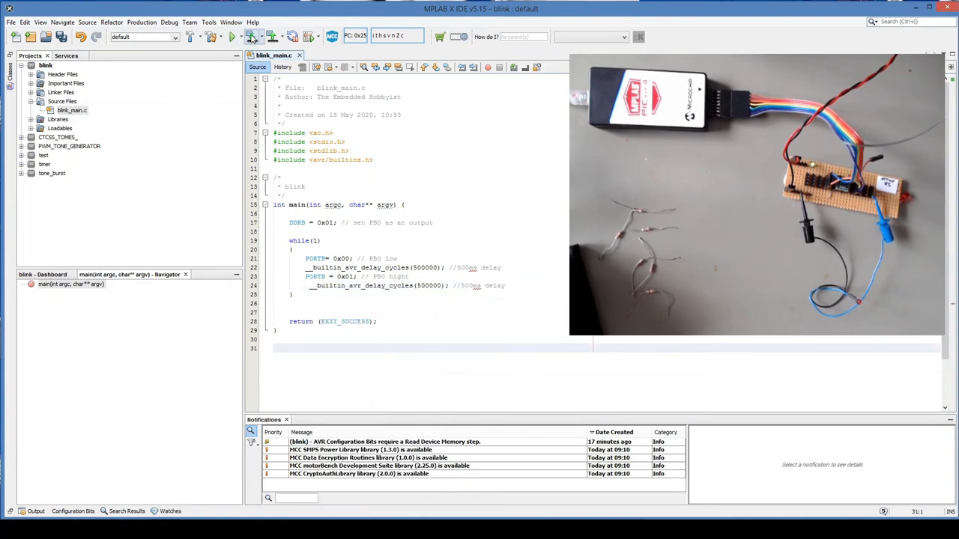
{"action": "left_click", "coordinate": [253, 36]}
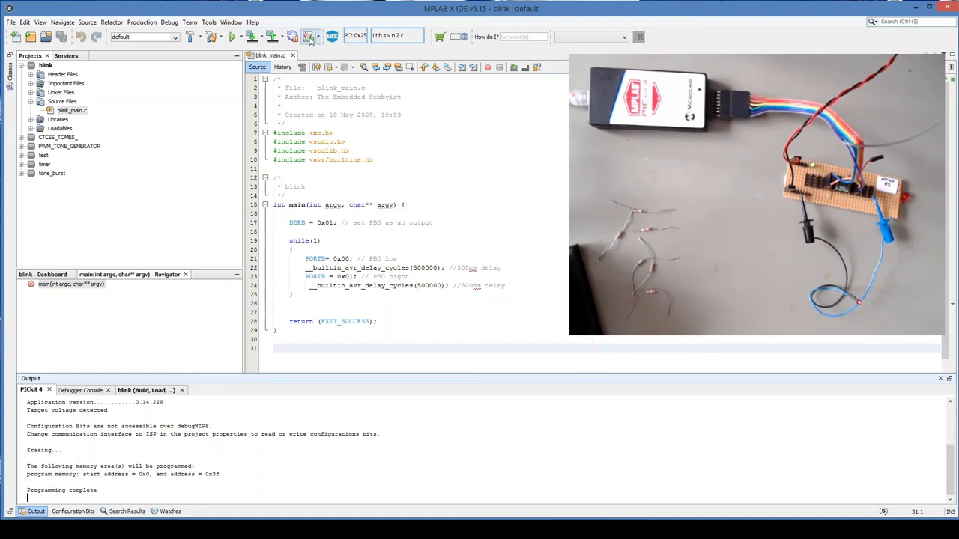
{"action": "mouse_move", "coordinate": [309, 36]}
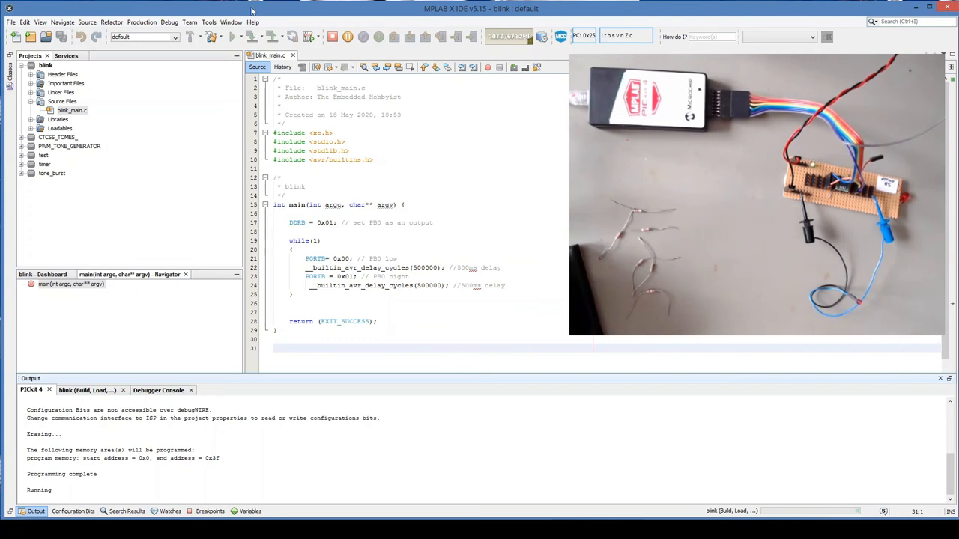
{"action": "mouse_move", "coordinate": [333, 36]}
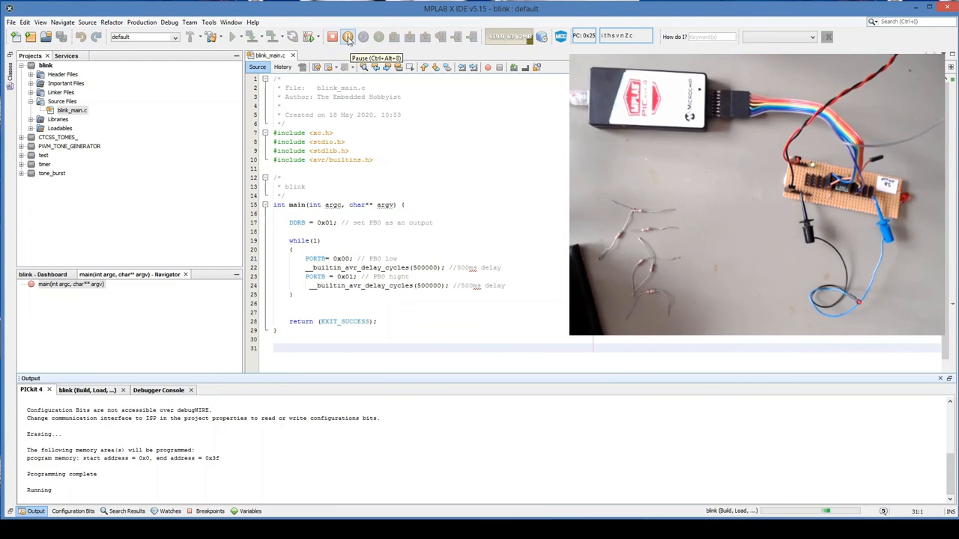
Step: Pause the debugged blink program on the chip, continue it, then halt it again
{"action": "left_click", "coordinate": [348, 36]}
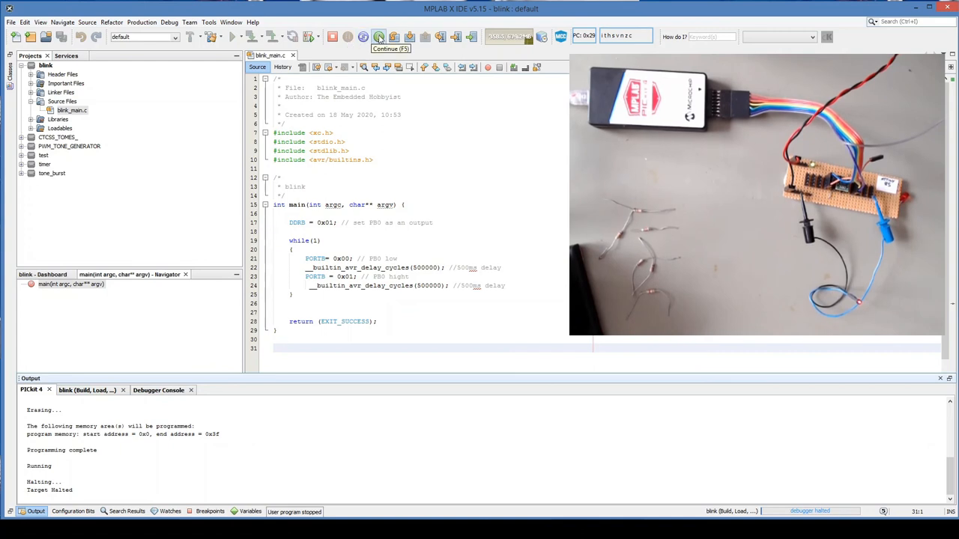
{"action": "left_click", "coordinate": [377, 36]}
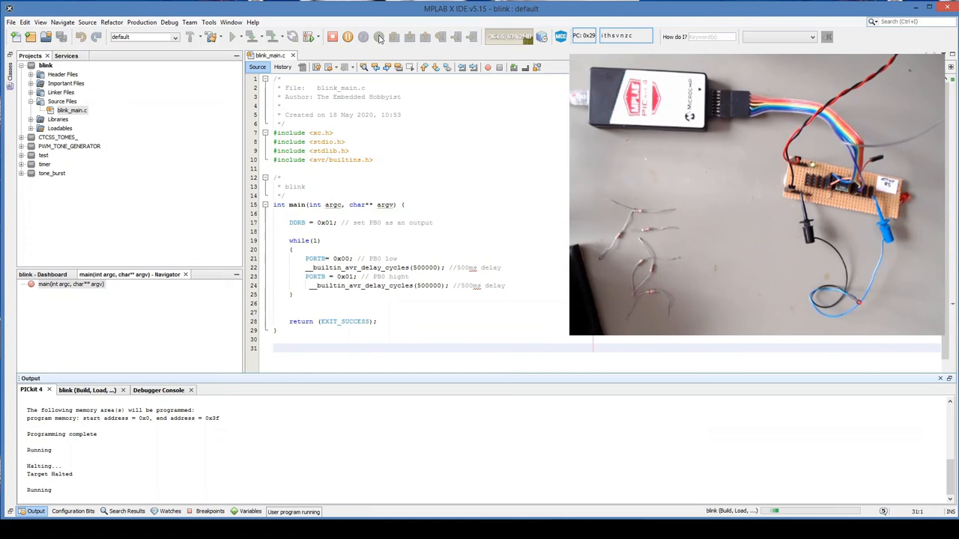
{"action": "left_click", "coordinate": [348, 36]}
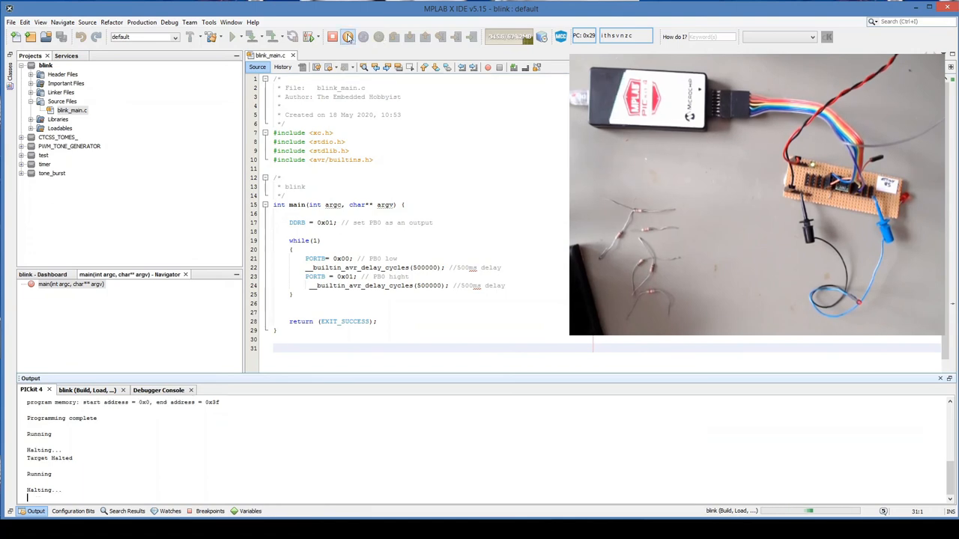
{"action": "left_click", "coordinate": [362, 36]}
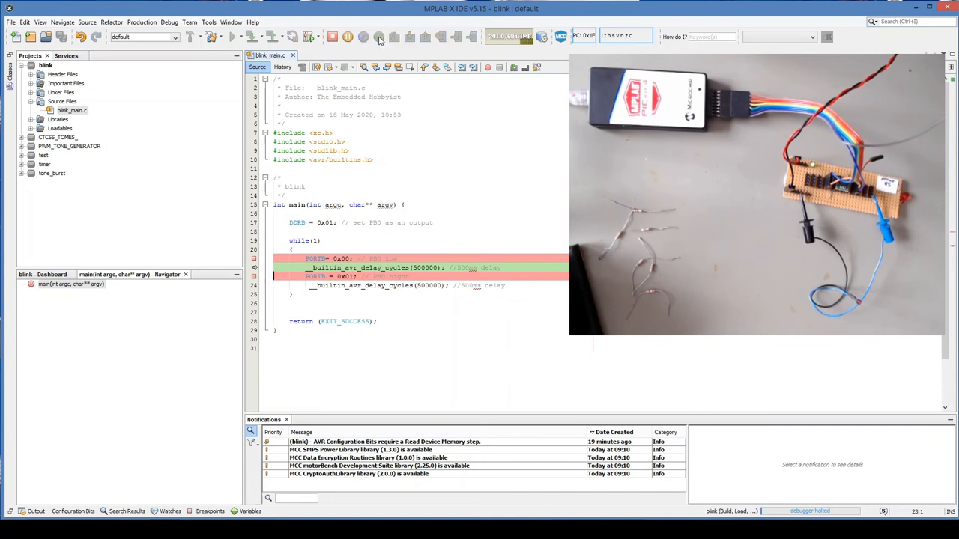
Step: Continue to the high-line then low-line breakpoints, and show the Configuration Bits view
{"action": "left_click", "coordinate": [378, 36]}
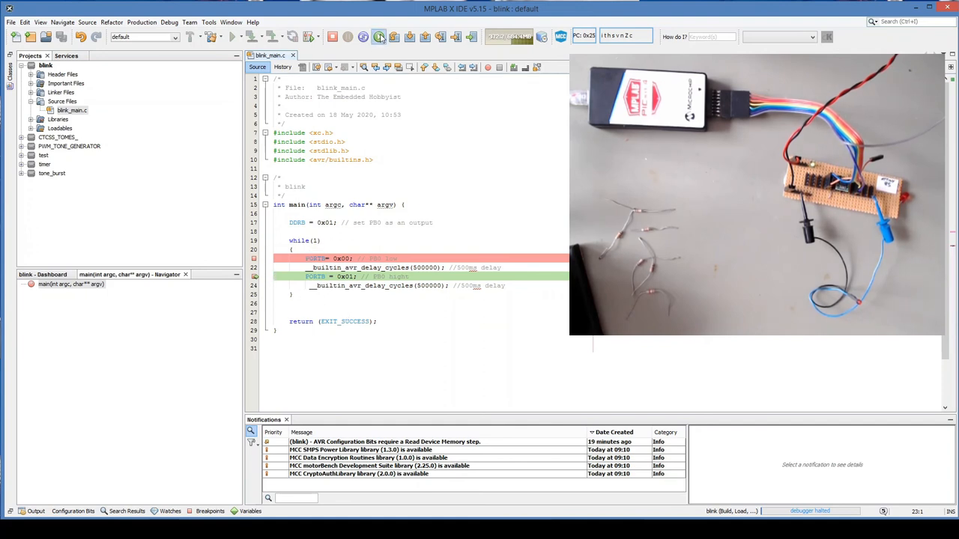
{"action": "left_click", "coordinate": [379, 36]}
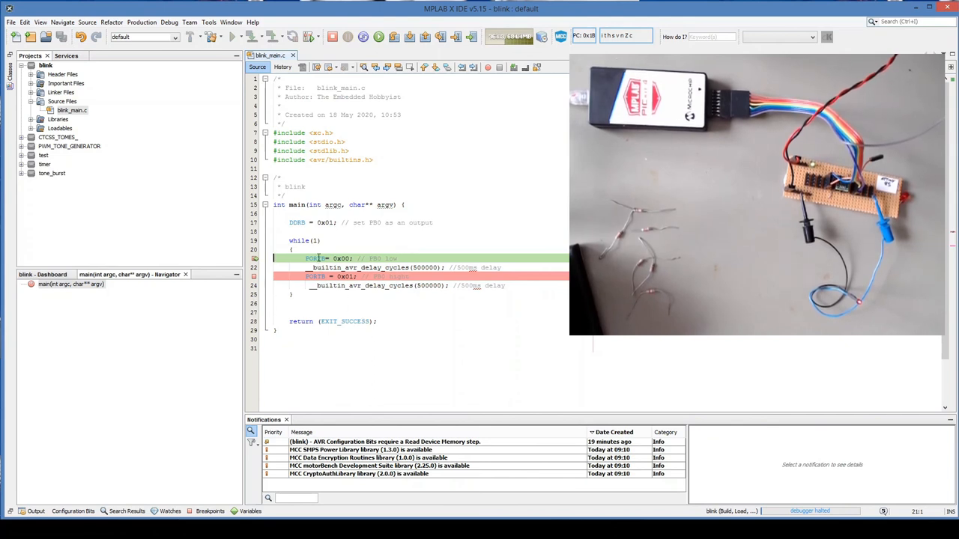
{"action": "mouse_move", "coordinate": [315, 257]}
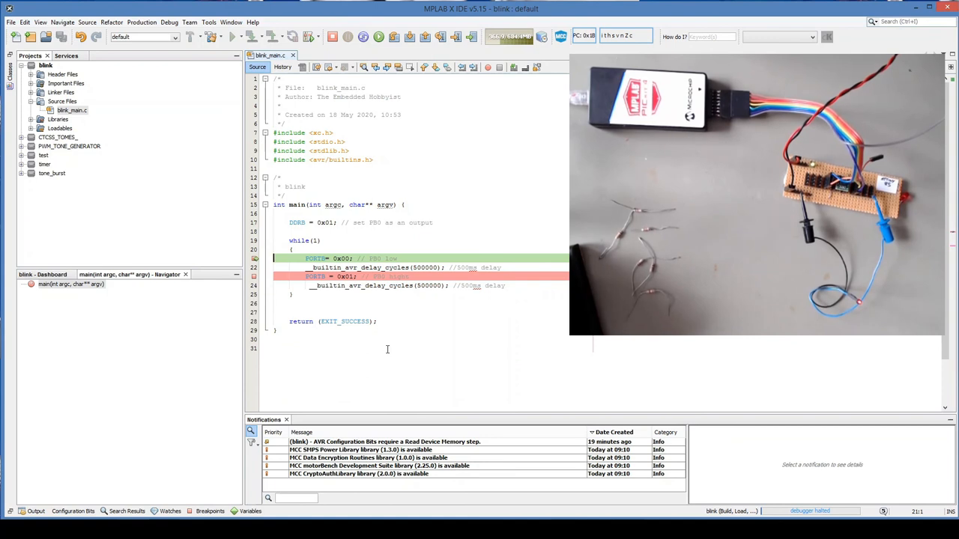
{"action": "left_click", "coordinate": [72, 511]}
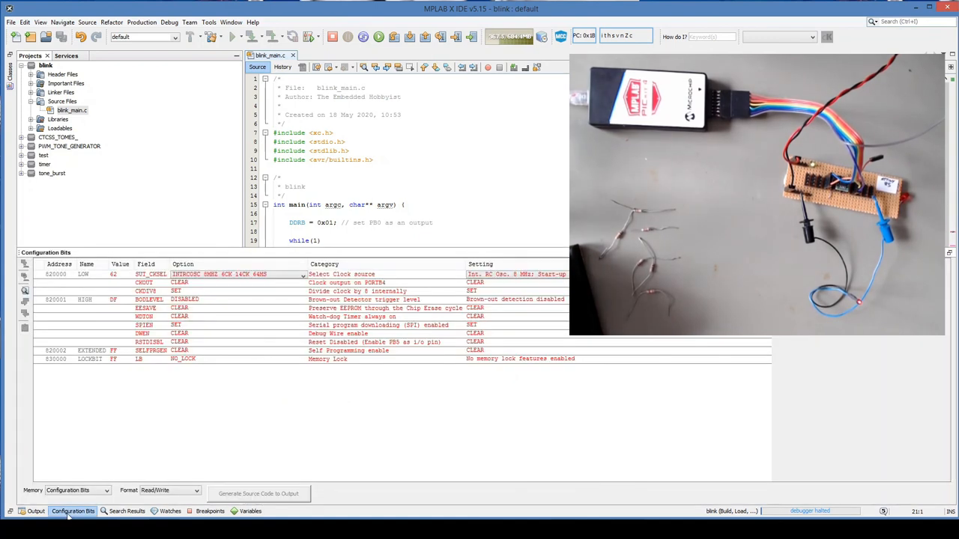